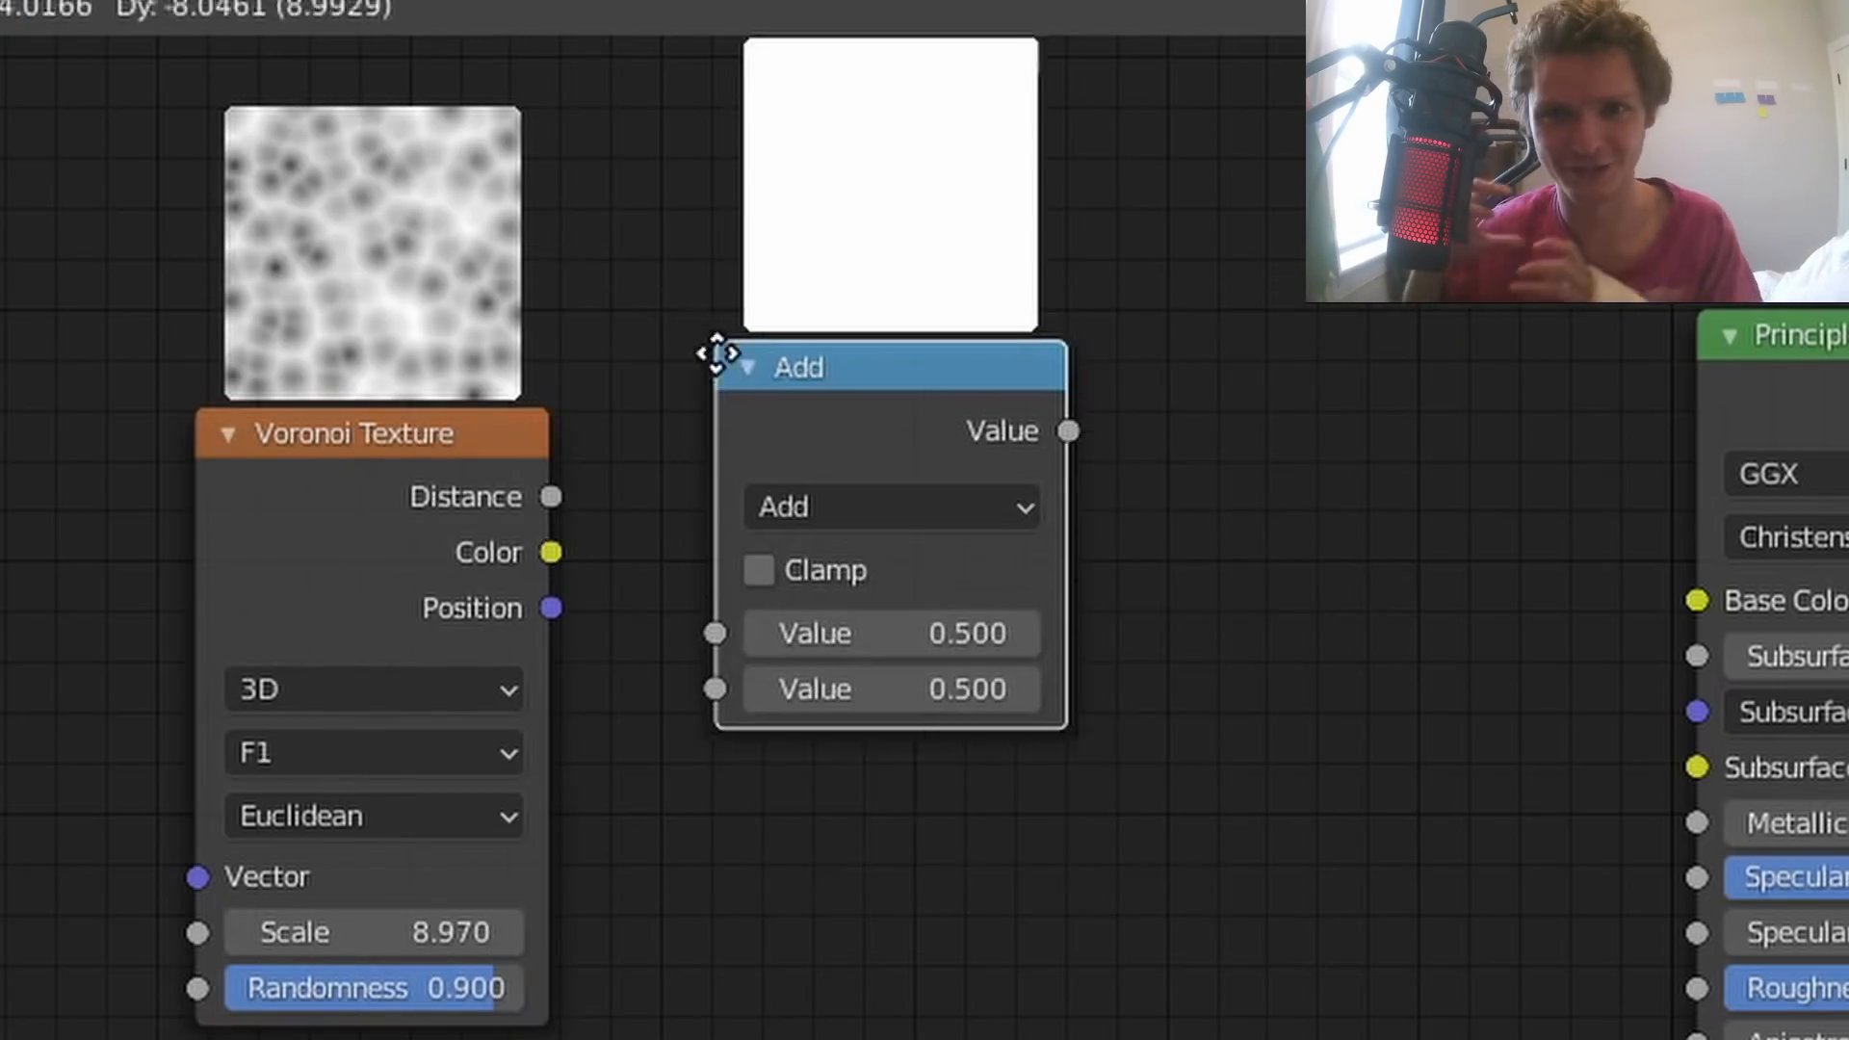
Start from Blender's default scene with the cube, camera and light in Layout
click(892, 509)
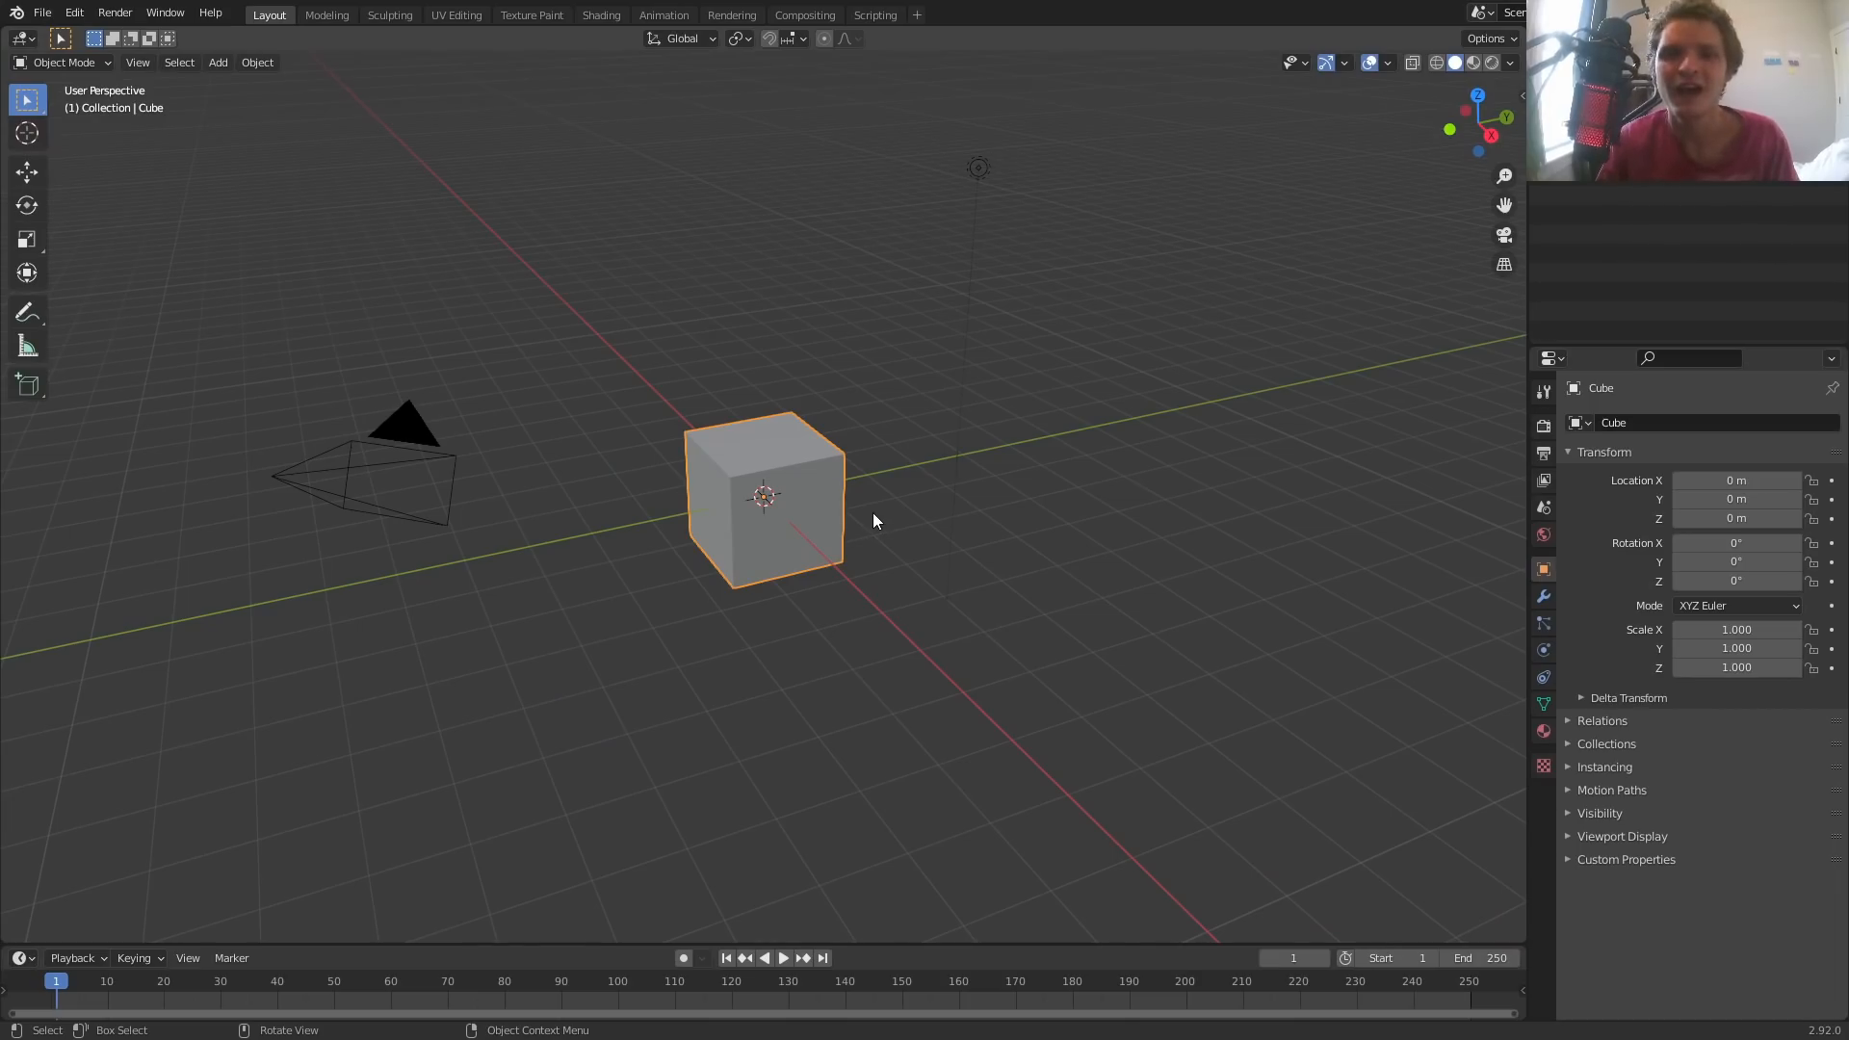
Switch to the Shading workspace and centre the Principled BSDF and Material Output nodes
click(601, 15)
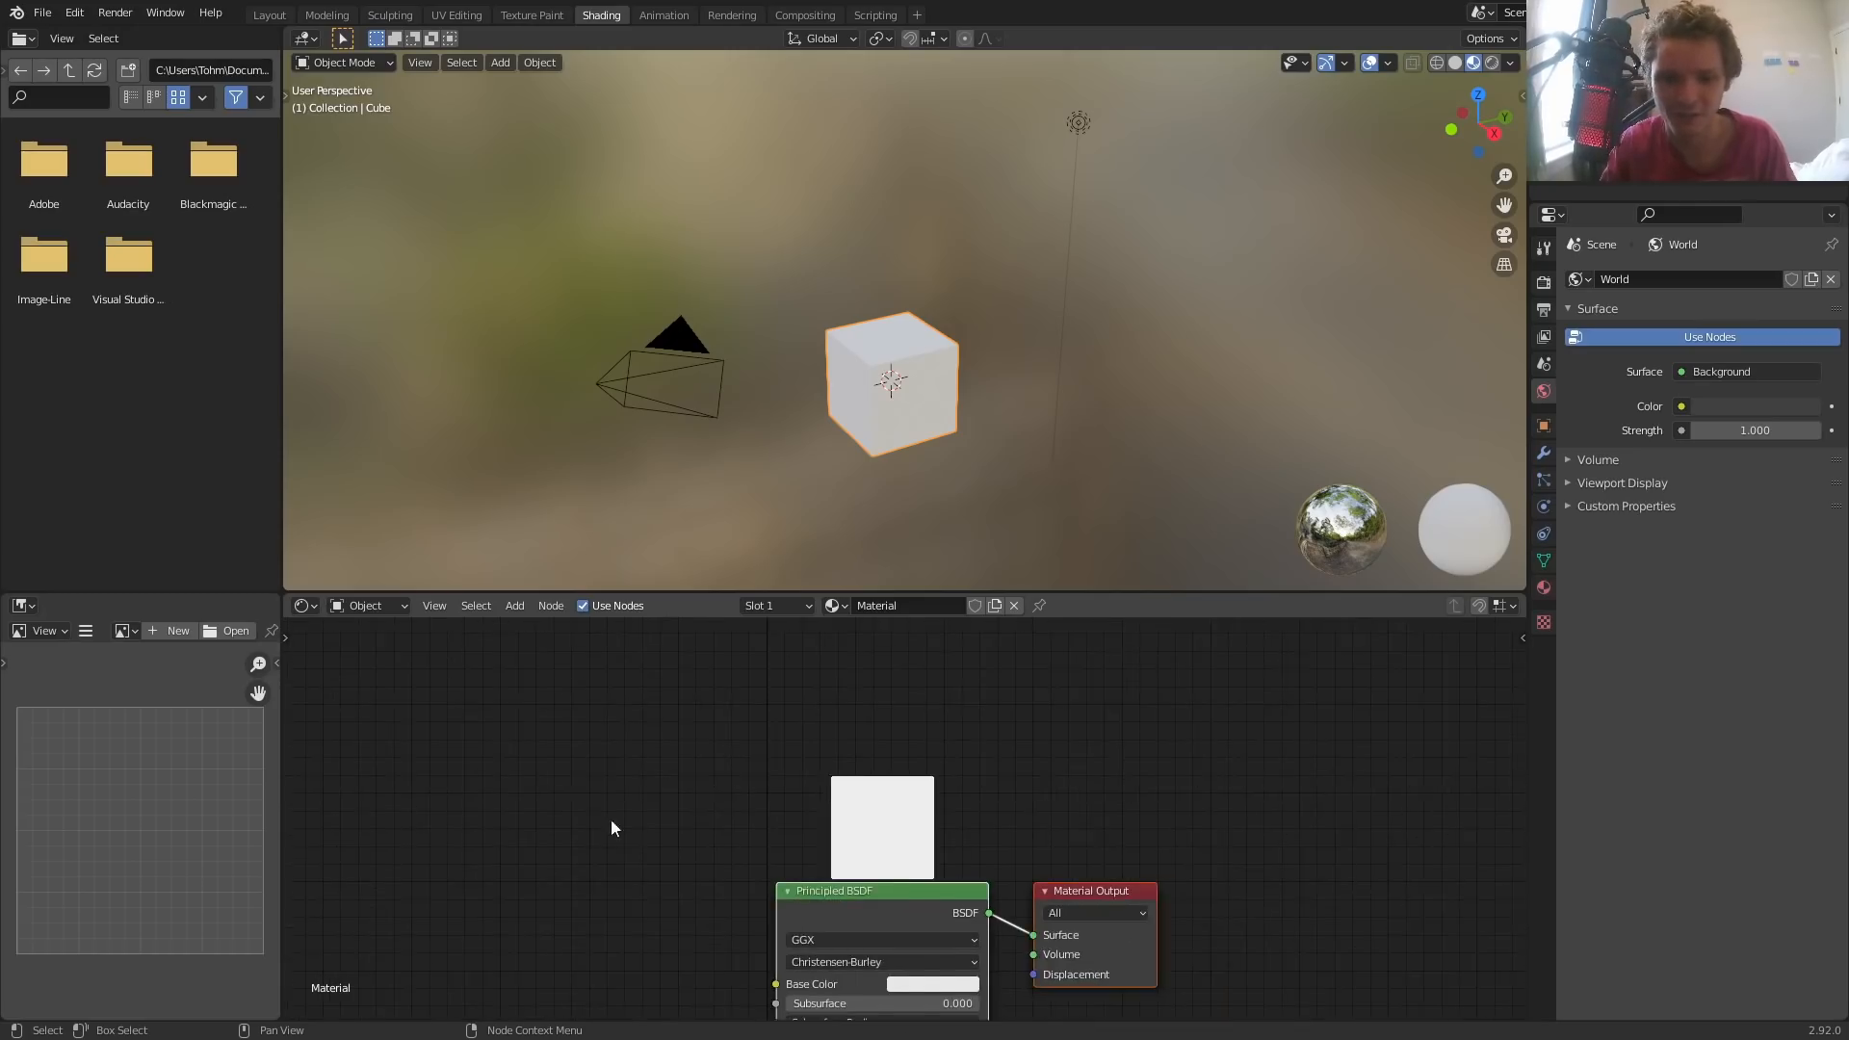
drag(610, 828, 873, 774)
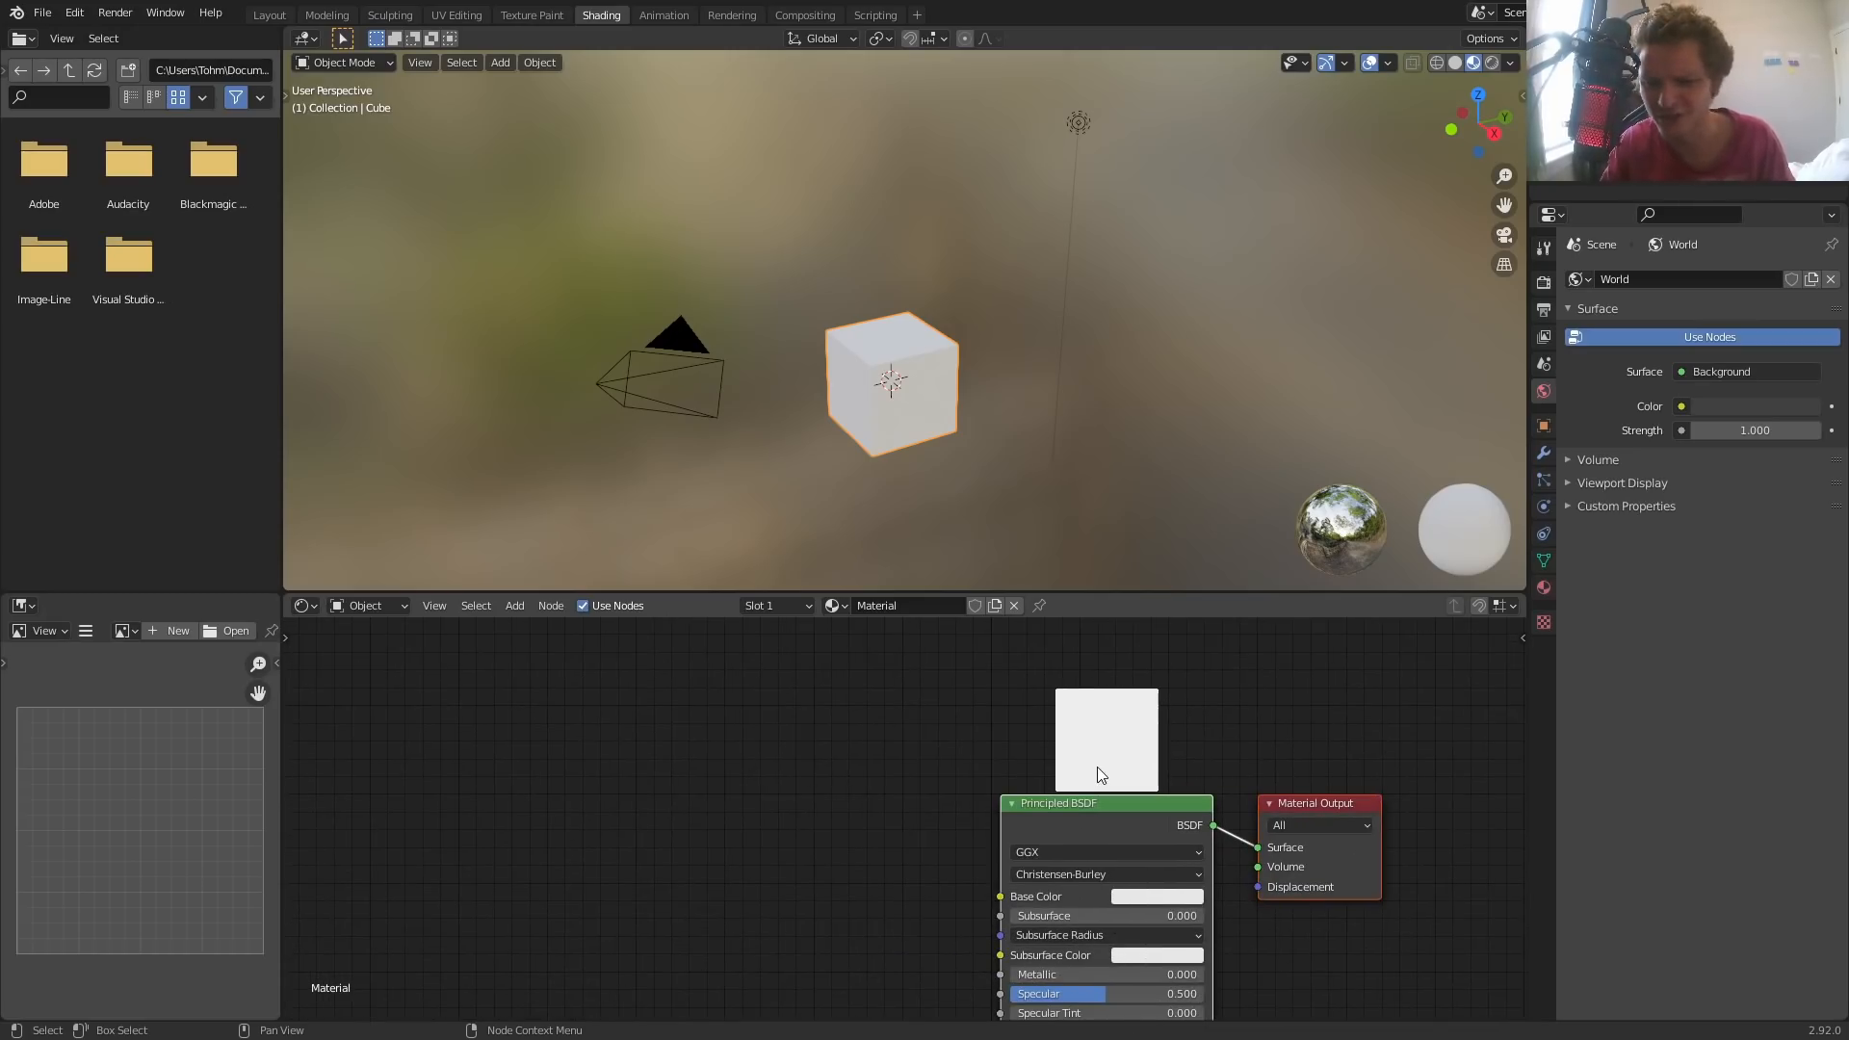
Add a Voronoi Texture node, raise its scale to 8.970, then add a Math node
click(514, 605)
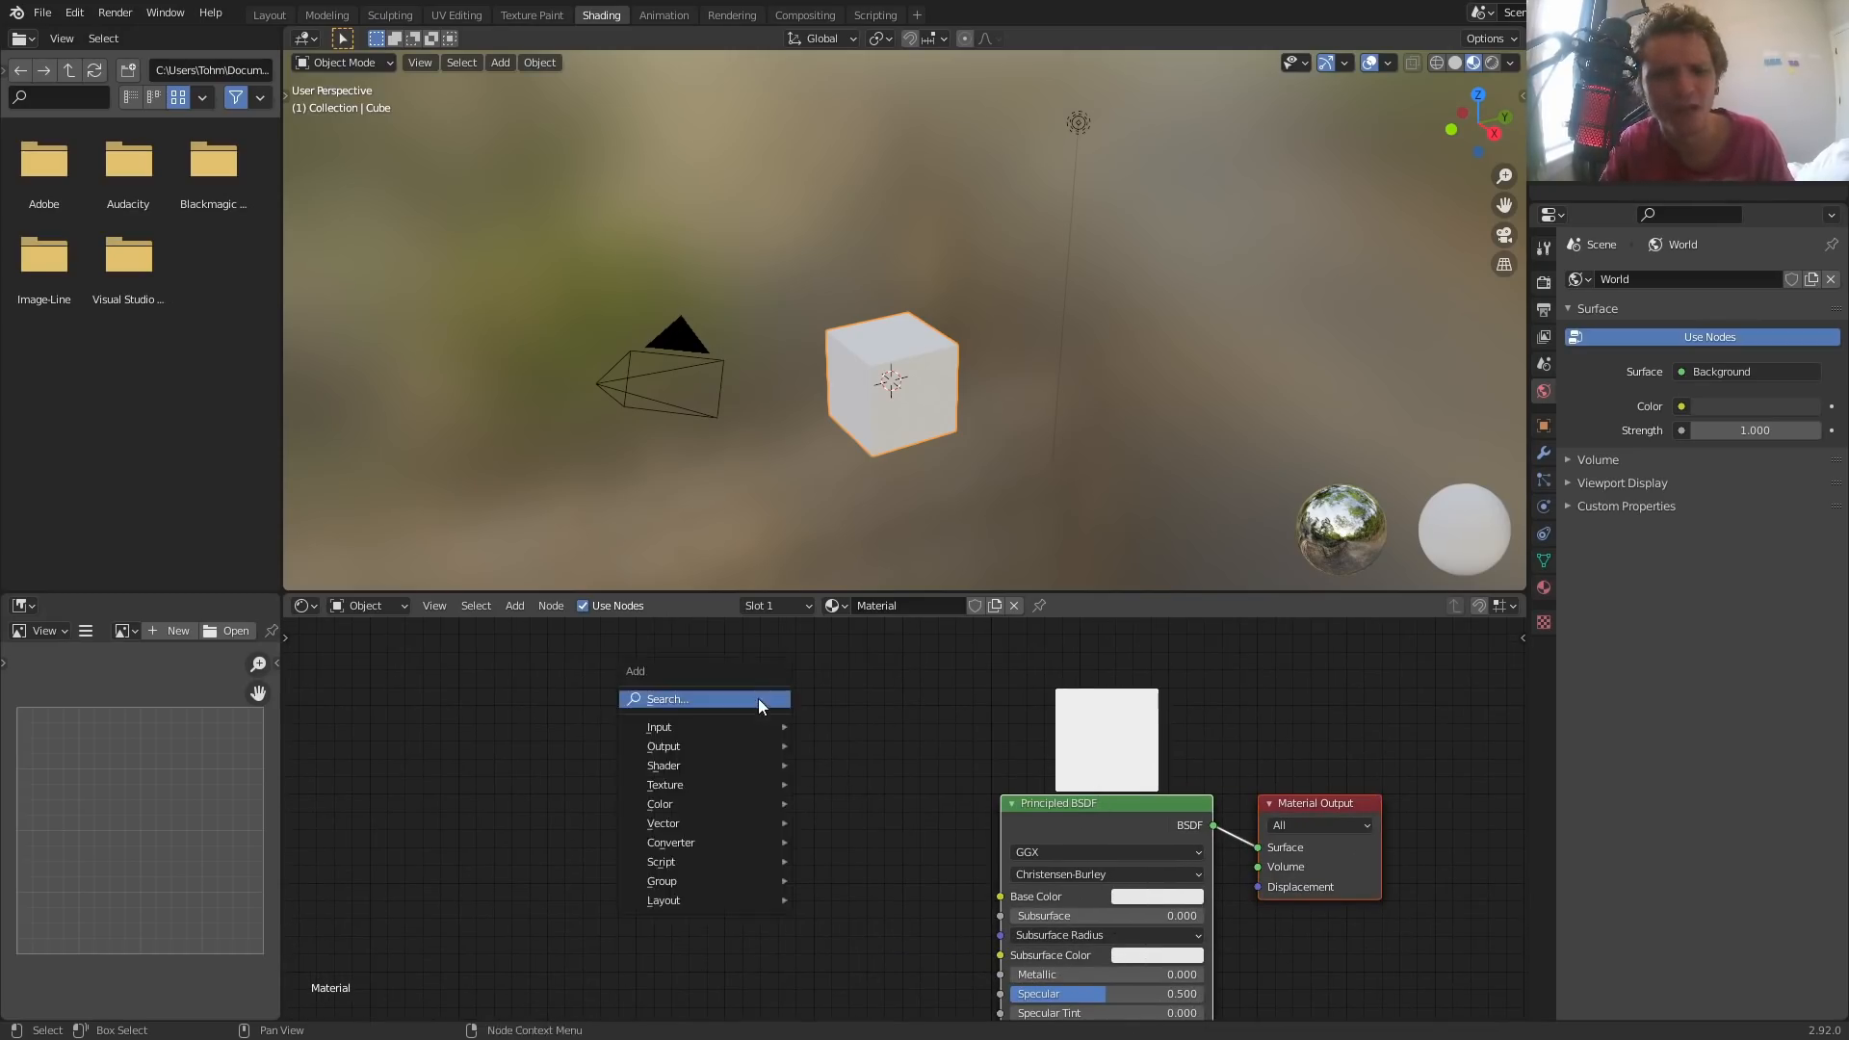
text(voron)
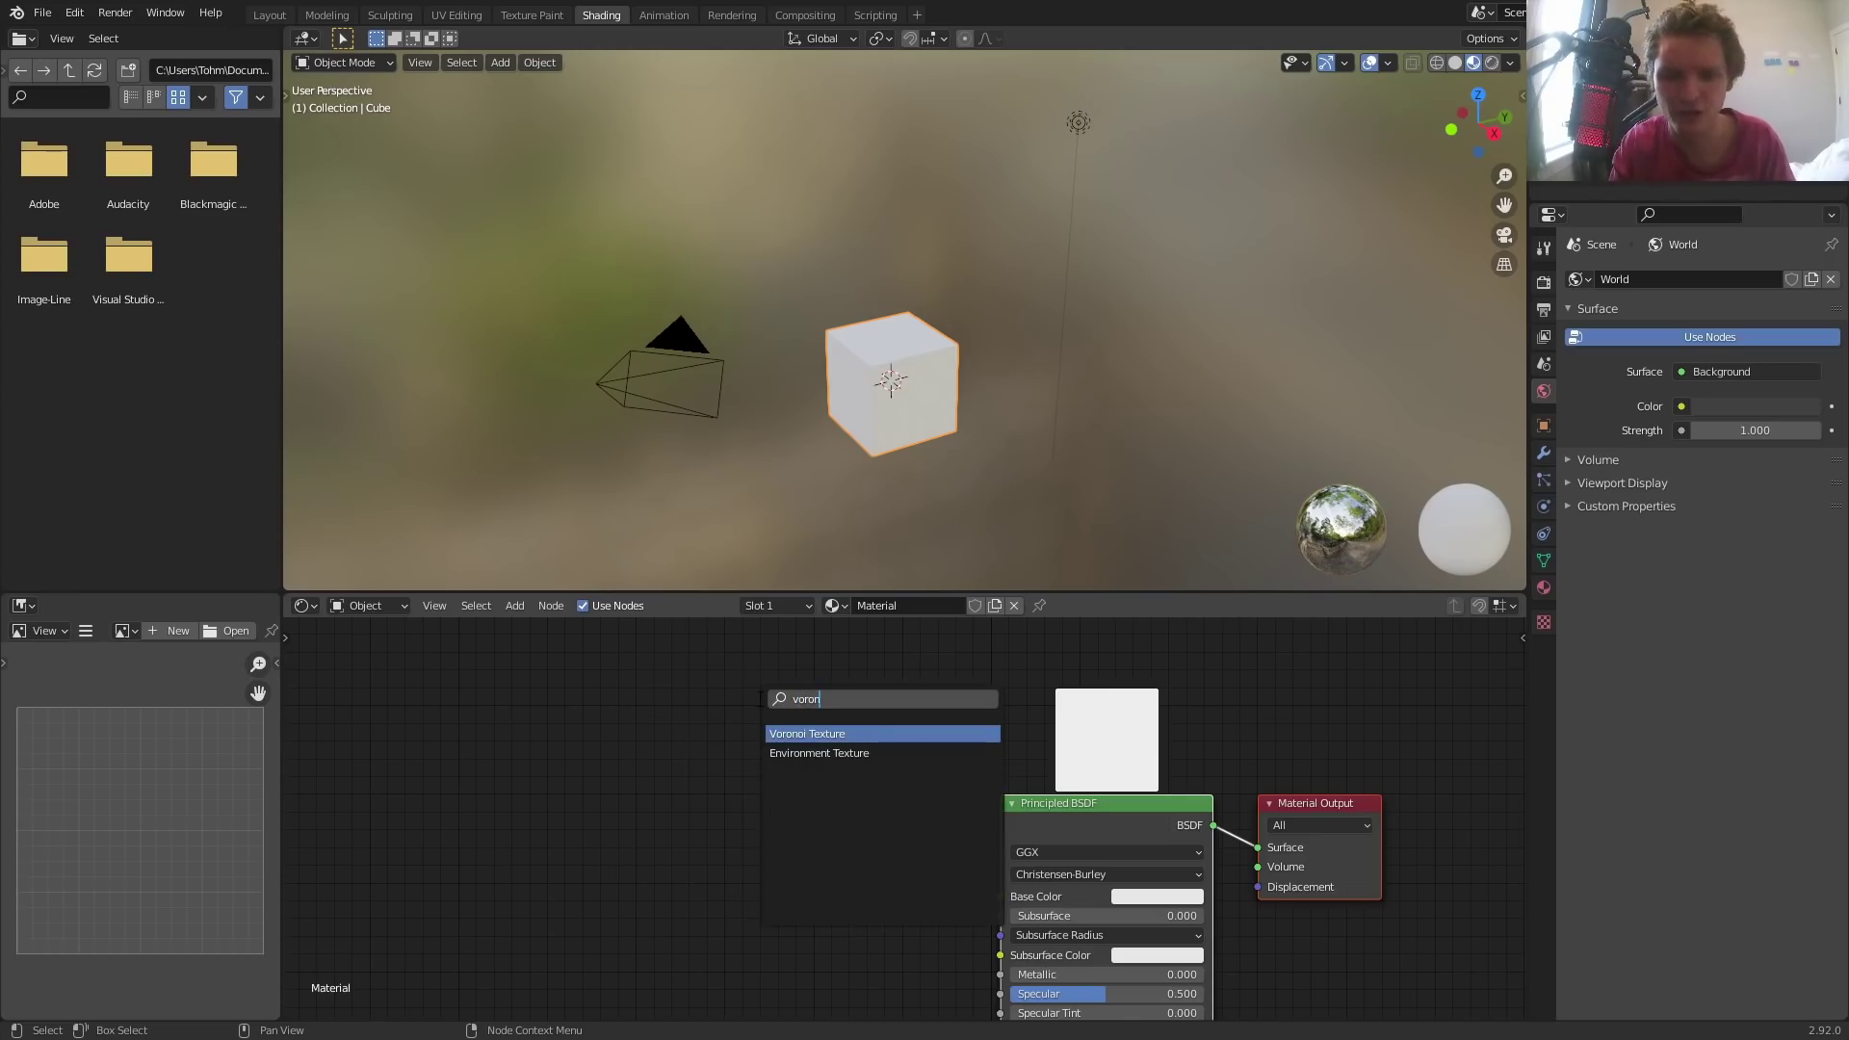
click(807, 732)
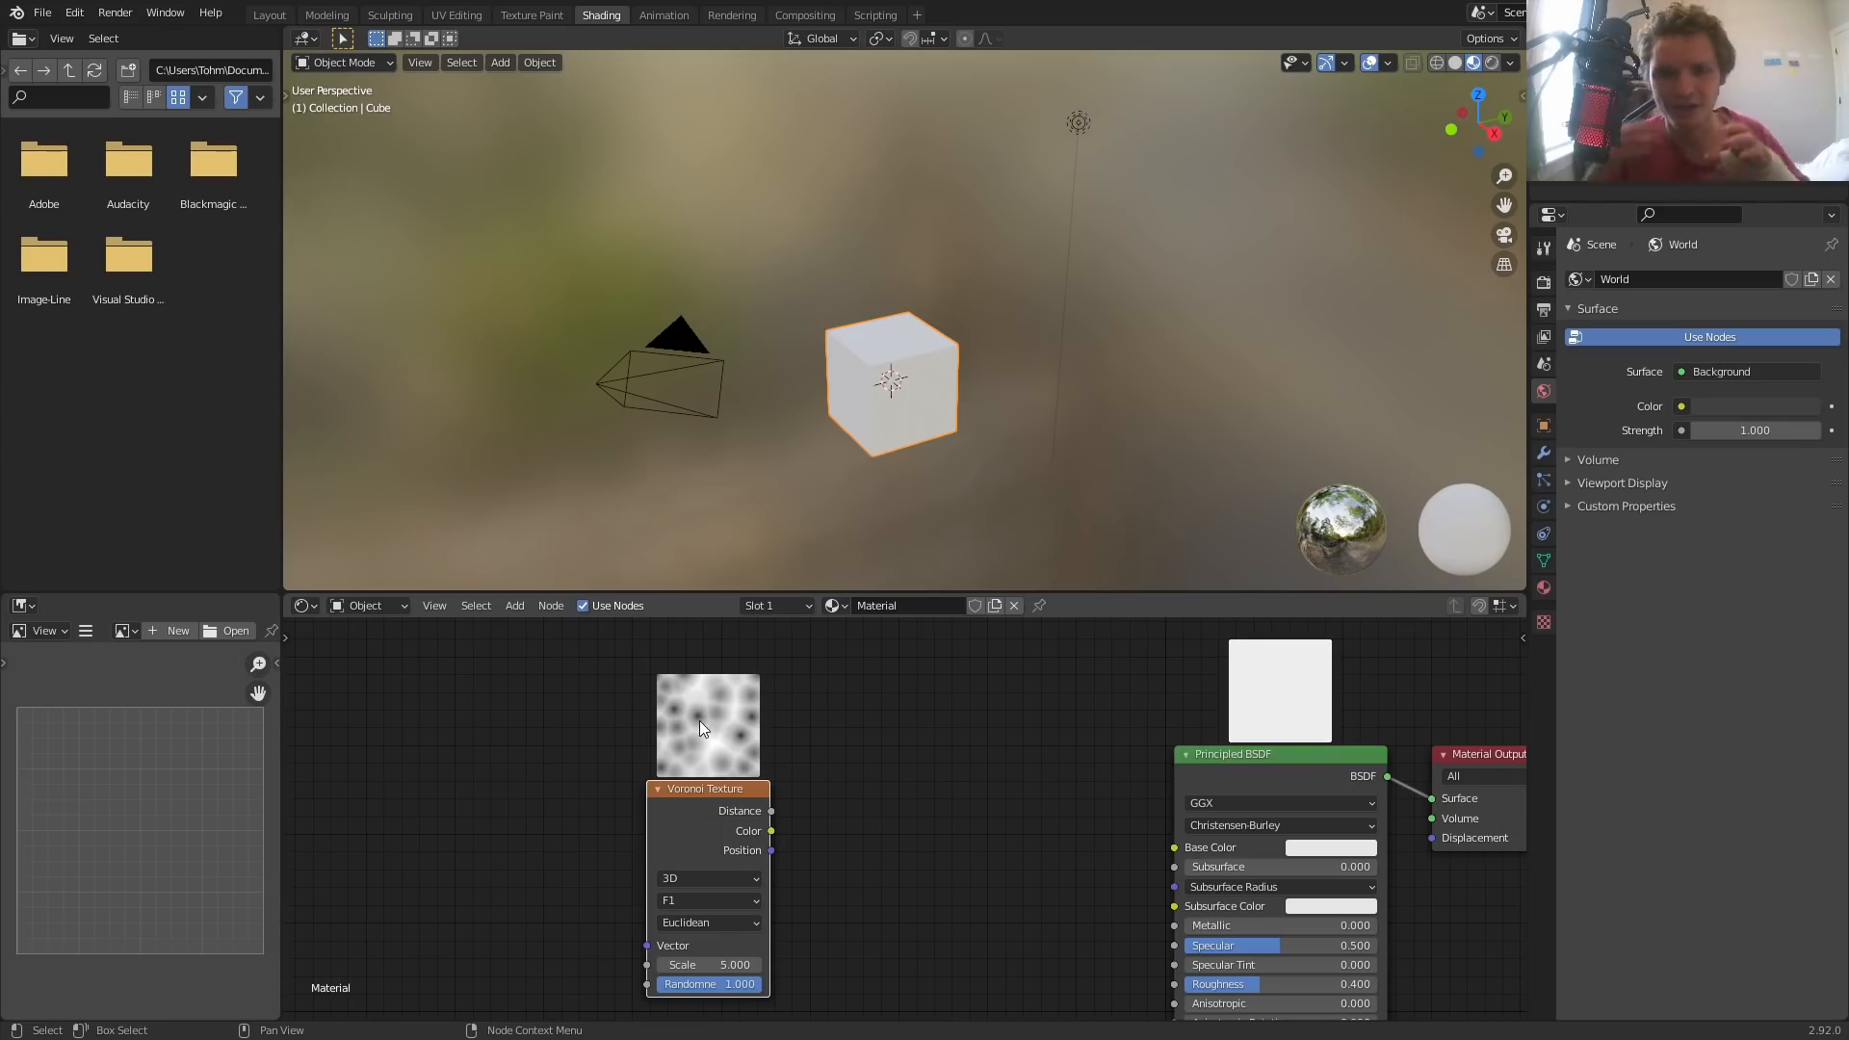
mouse_move(645, 705)
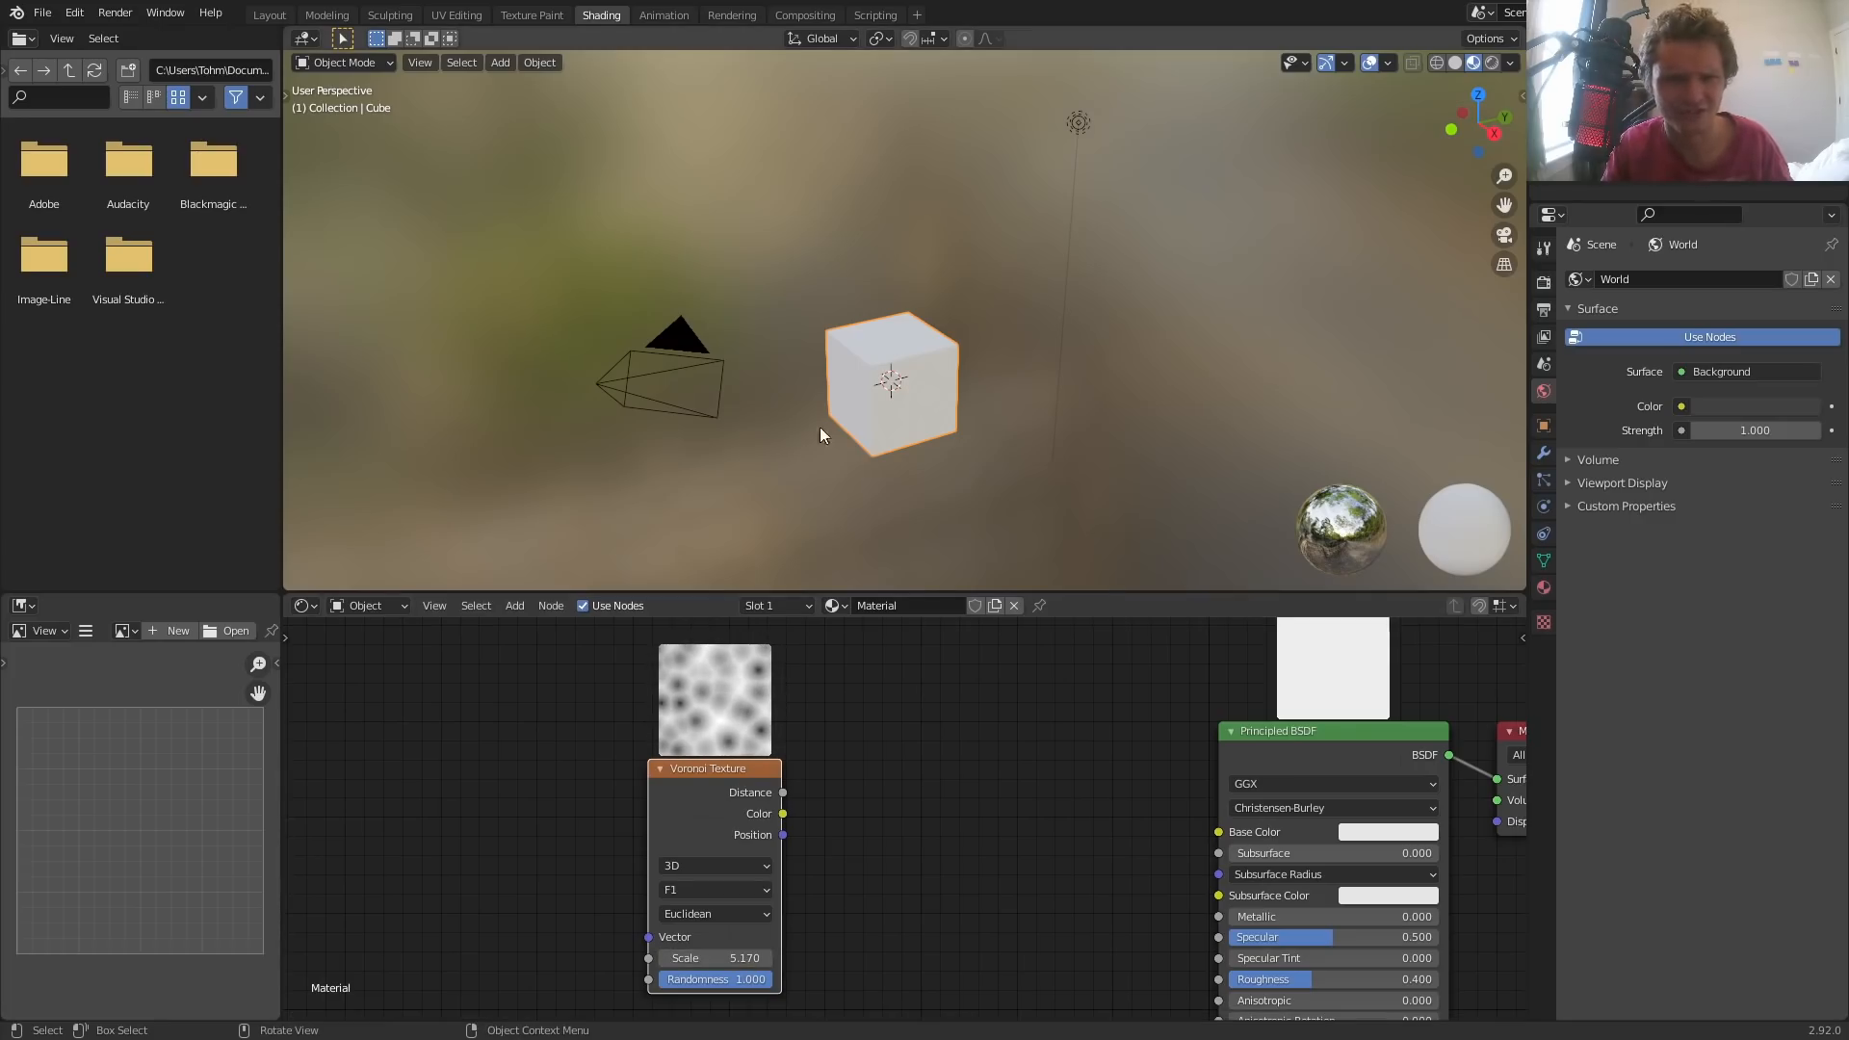
mouse_move(714, 959)
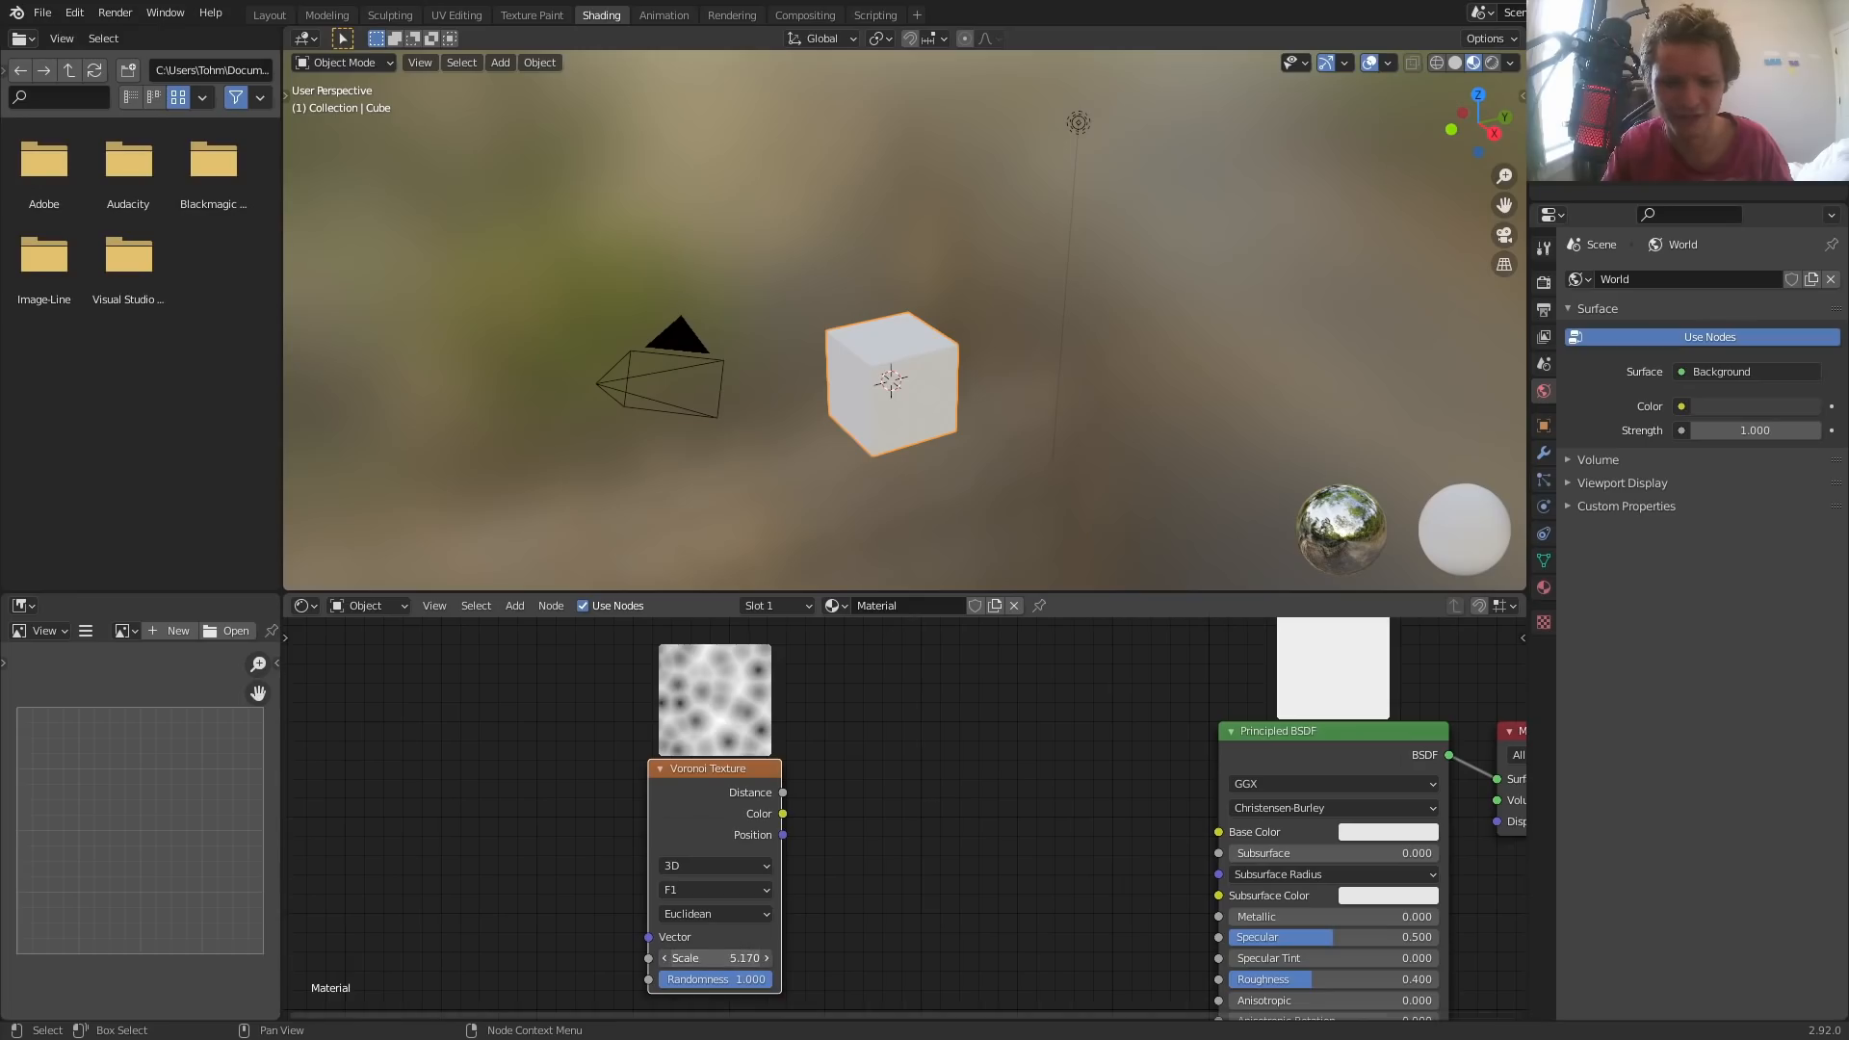
drag(684, 957, 743, 957)
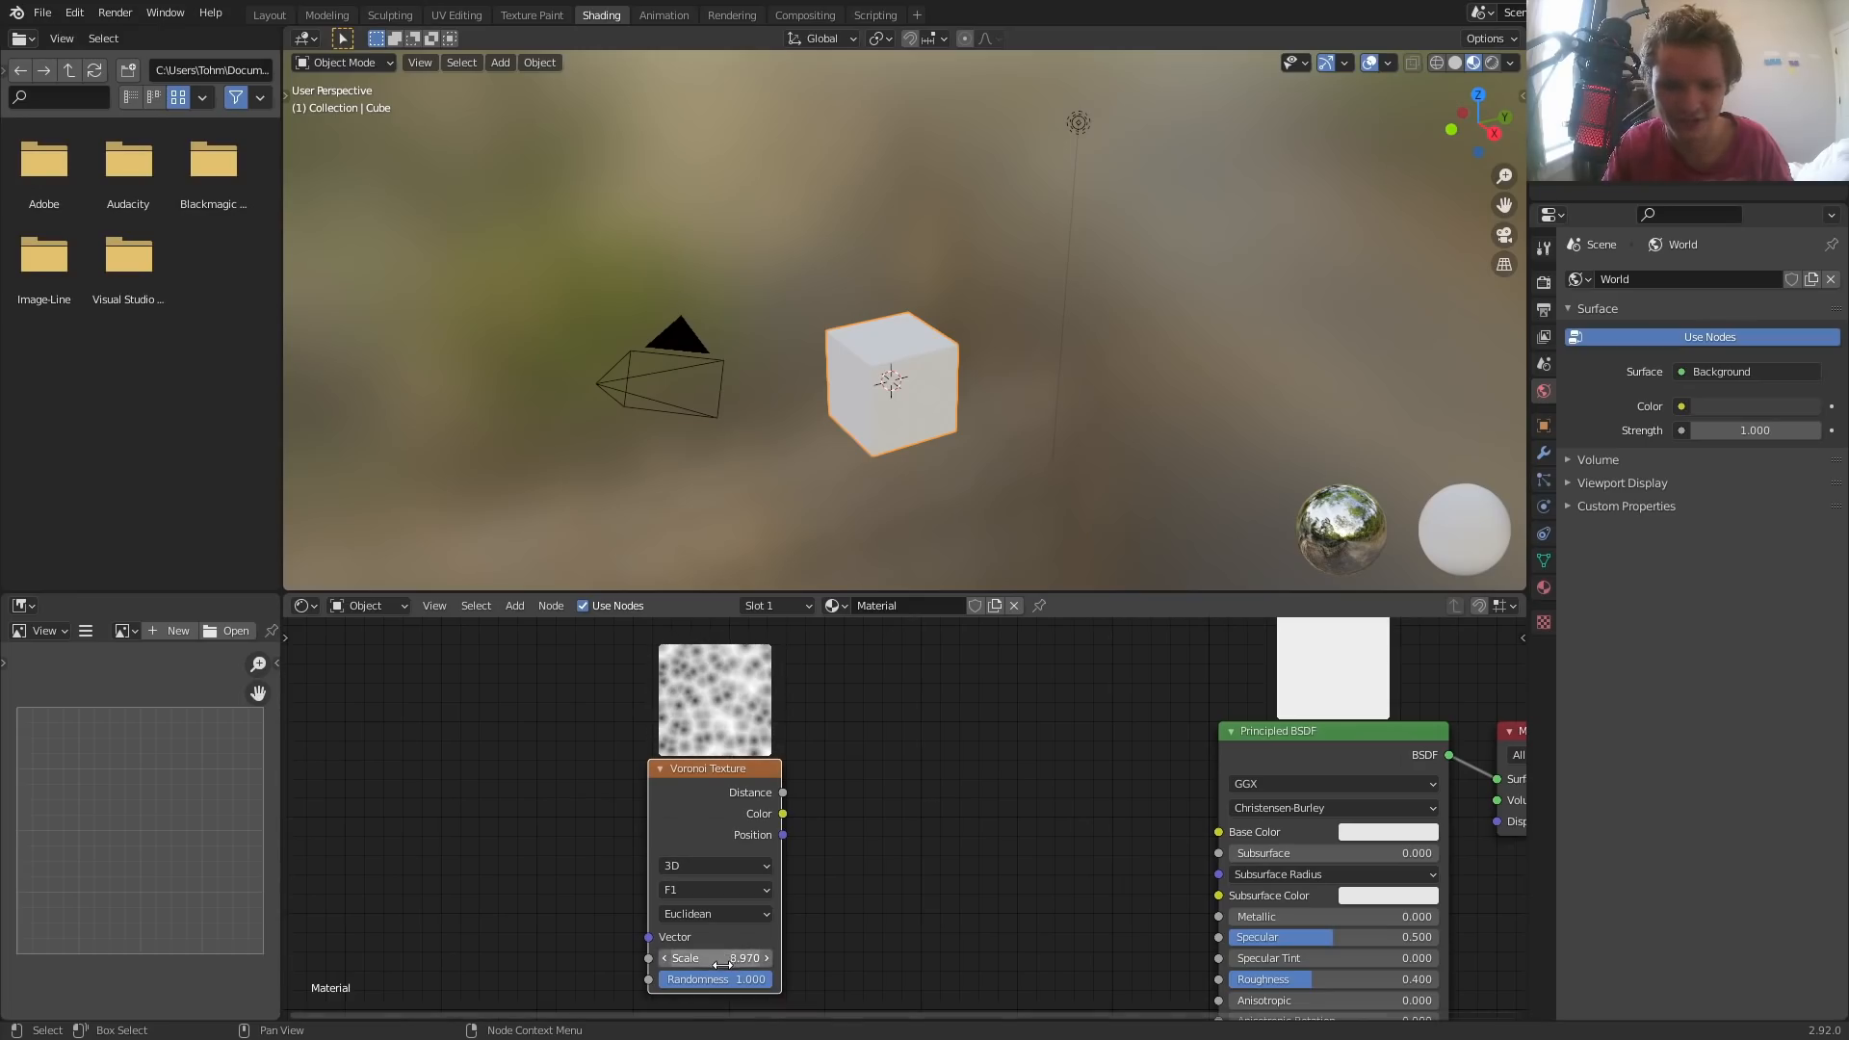
click(712, 890)
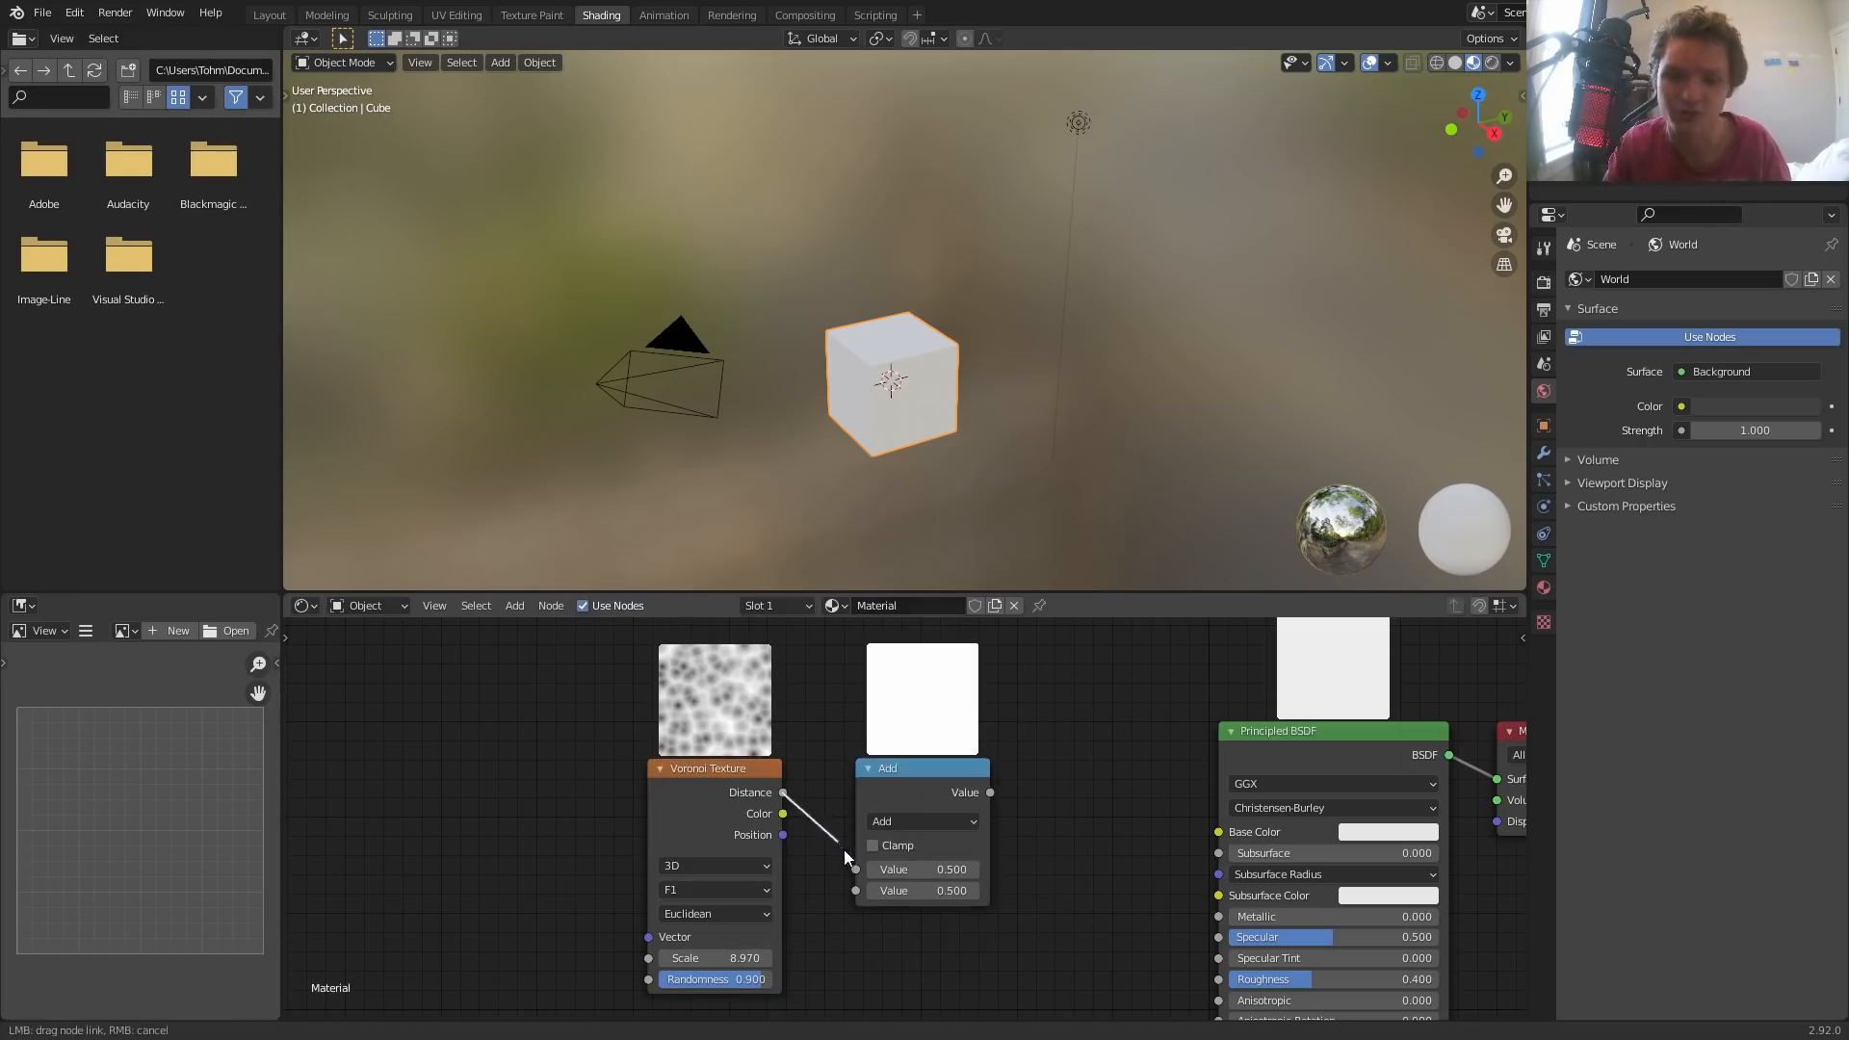
Set the math node to Greater Than with threshold 0.290 for a spotted pattern
click(922, 821)
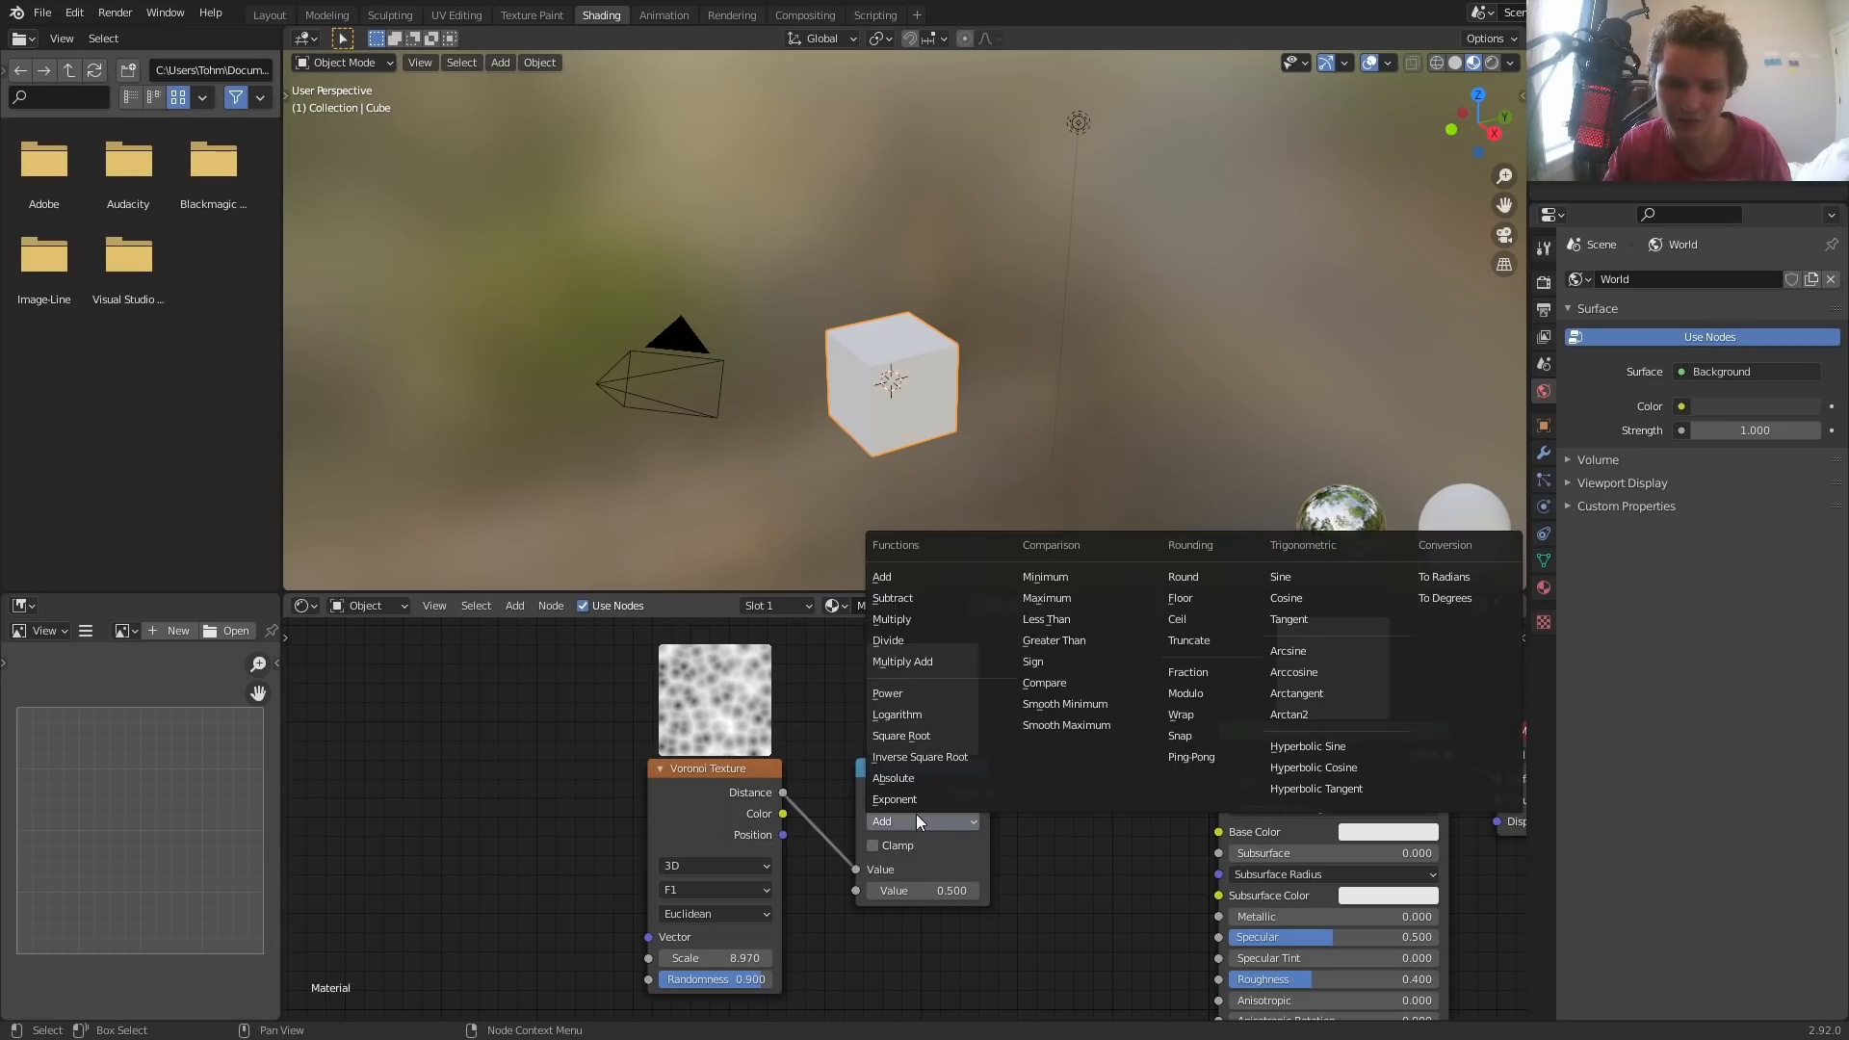
click(1053, 641)
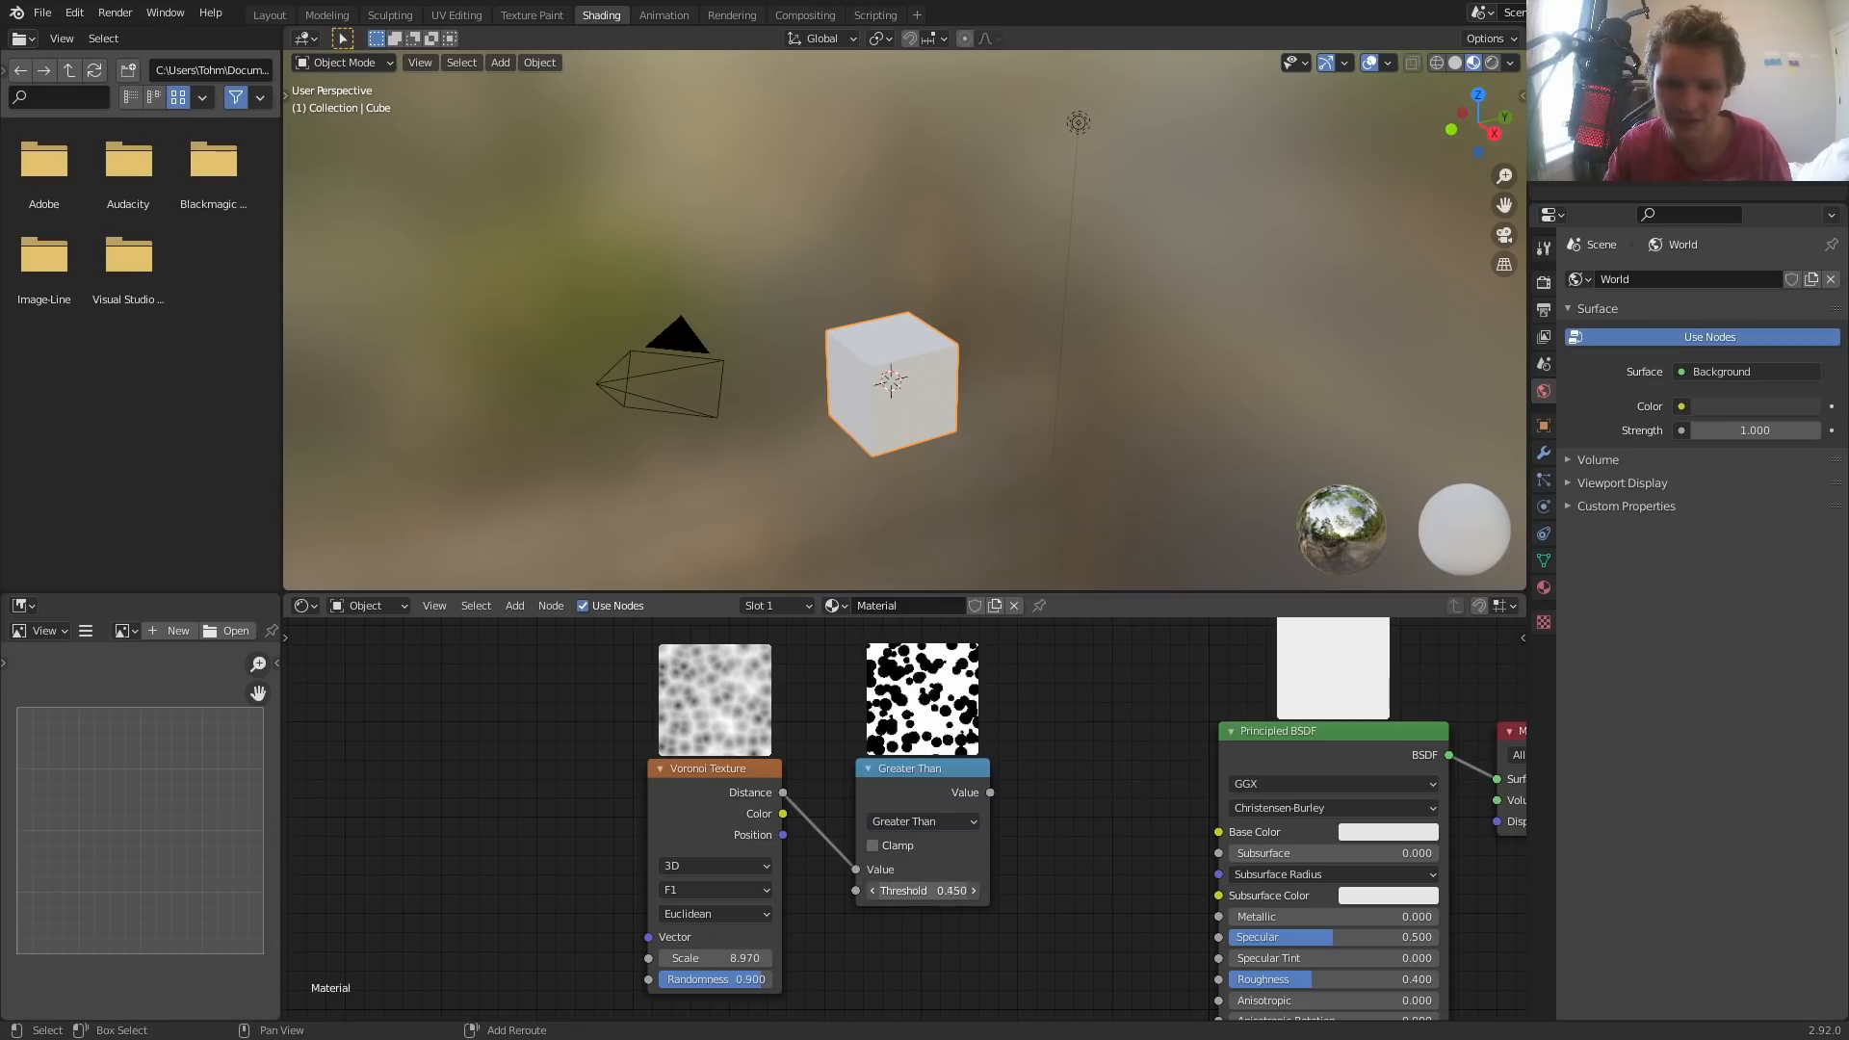
drag(949, 890, 926, 890)
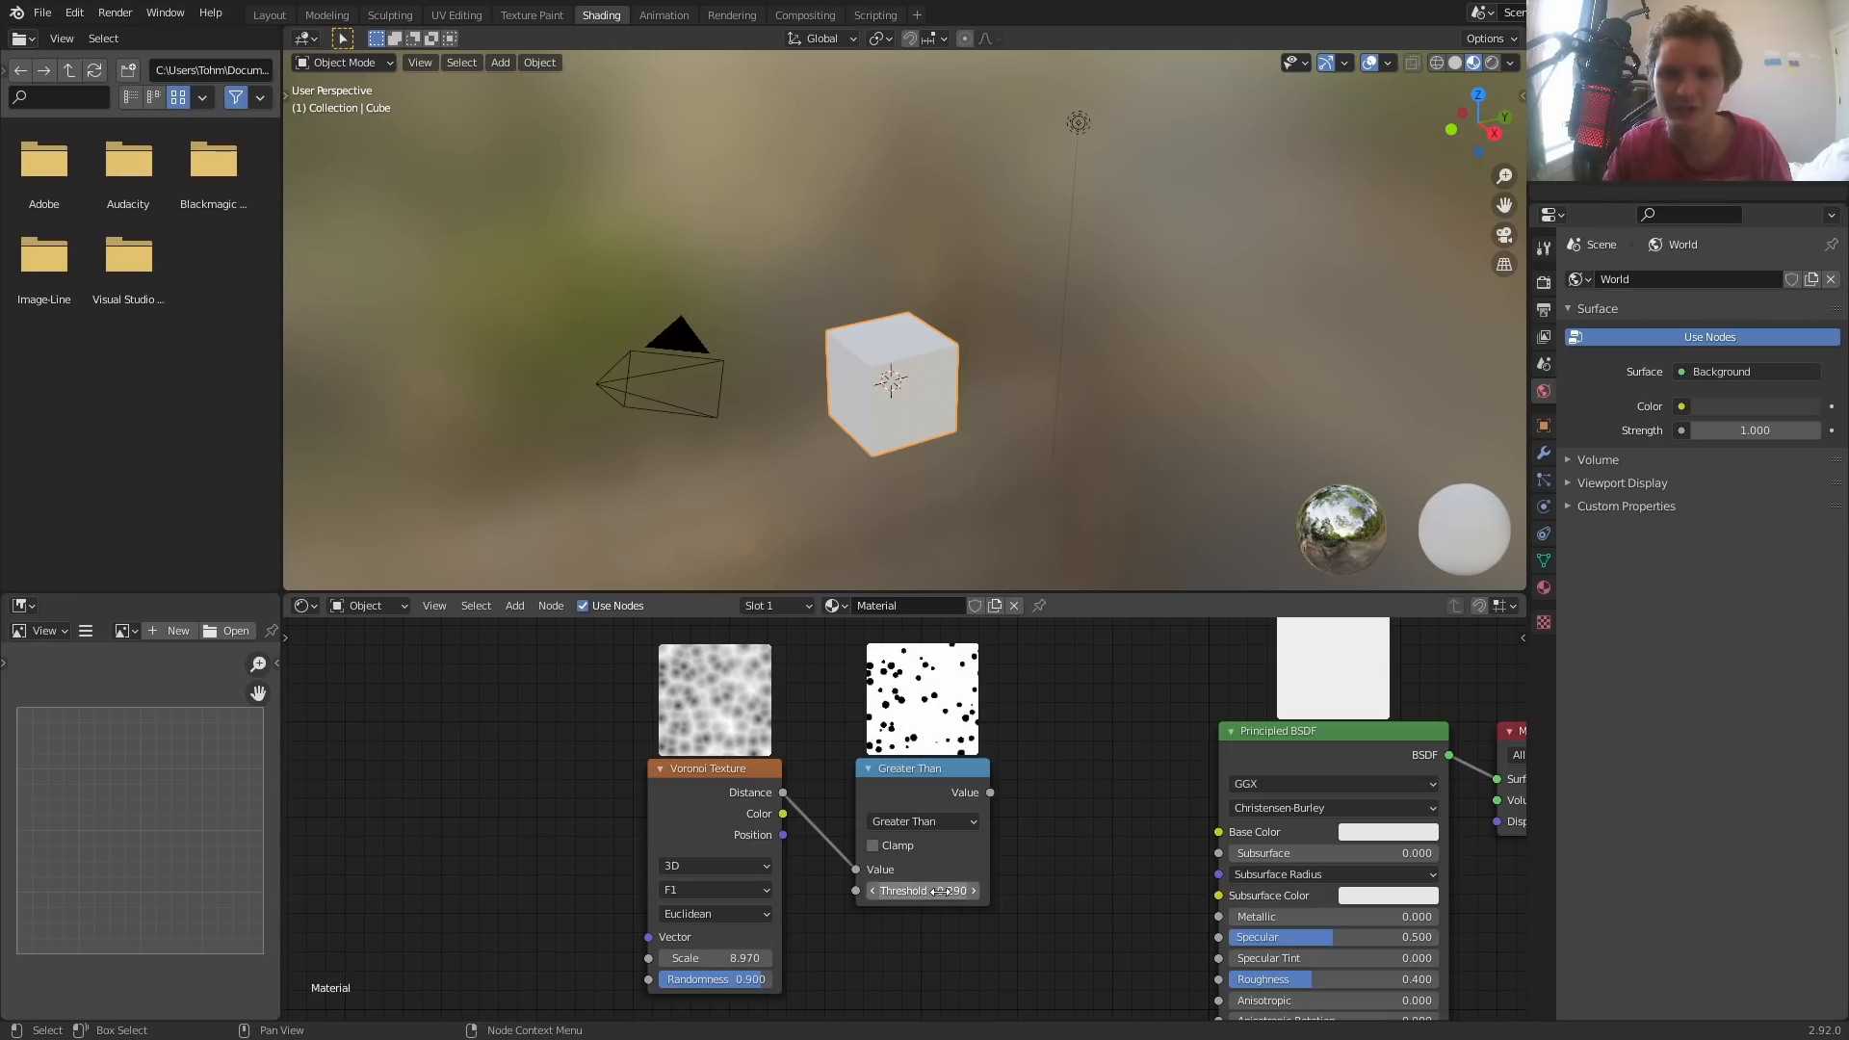
mouse_move(929, 889)
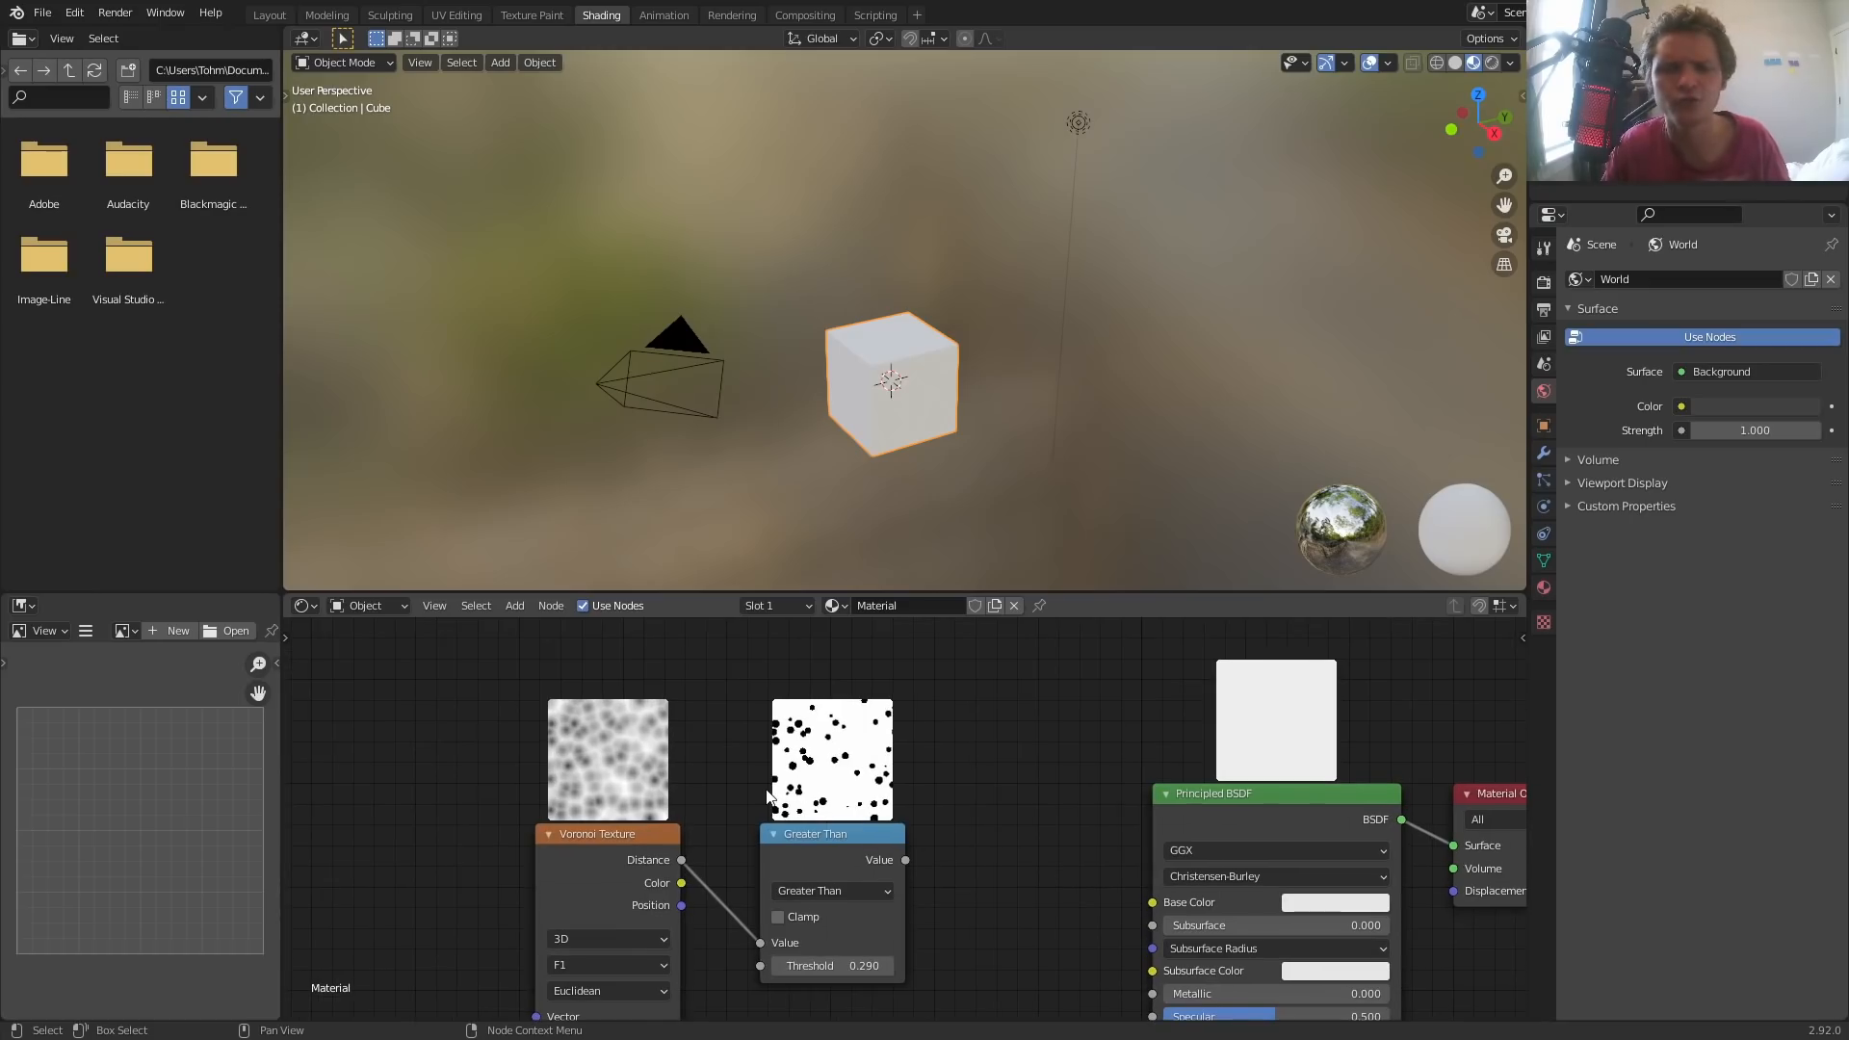
mouse_move(838, 720)
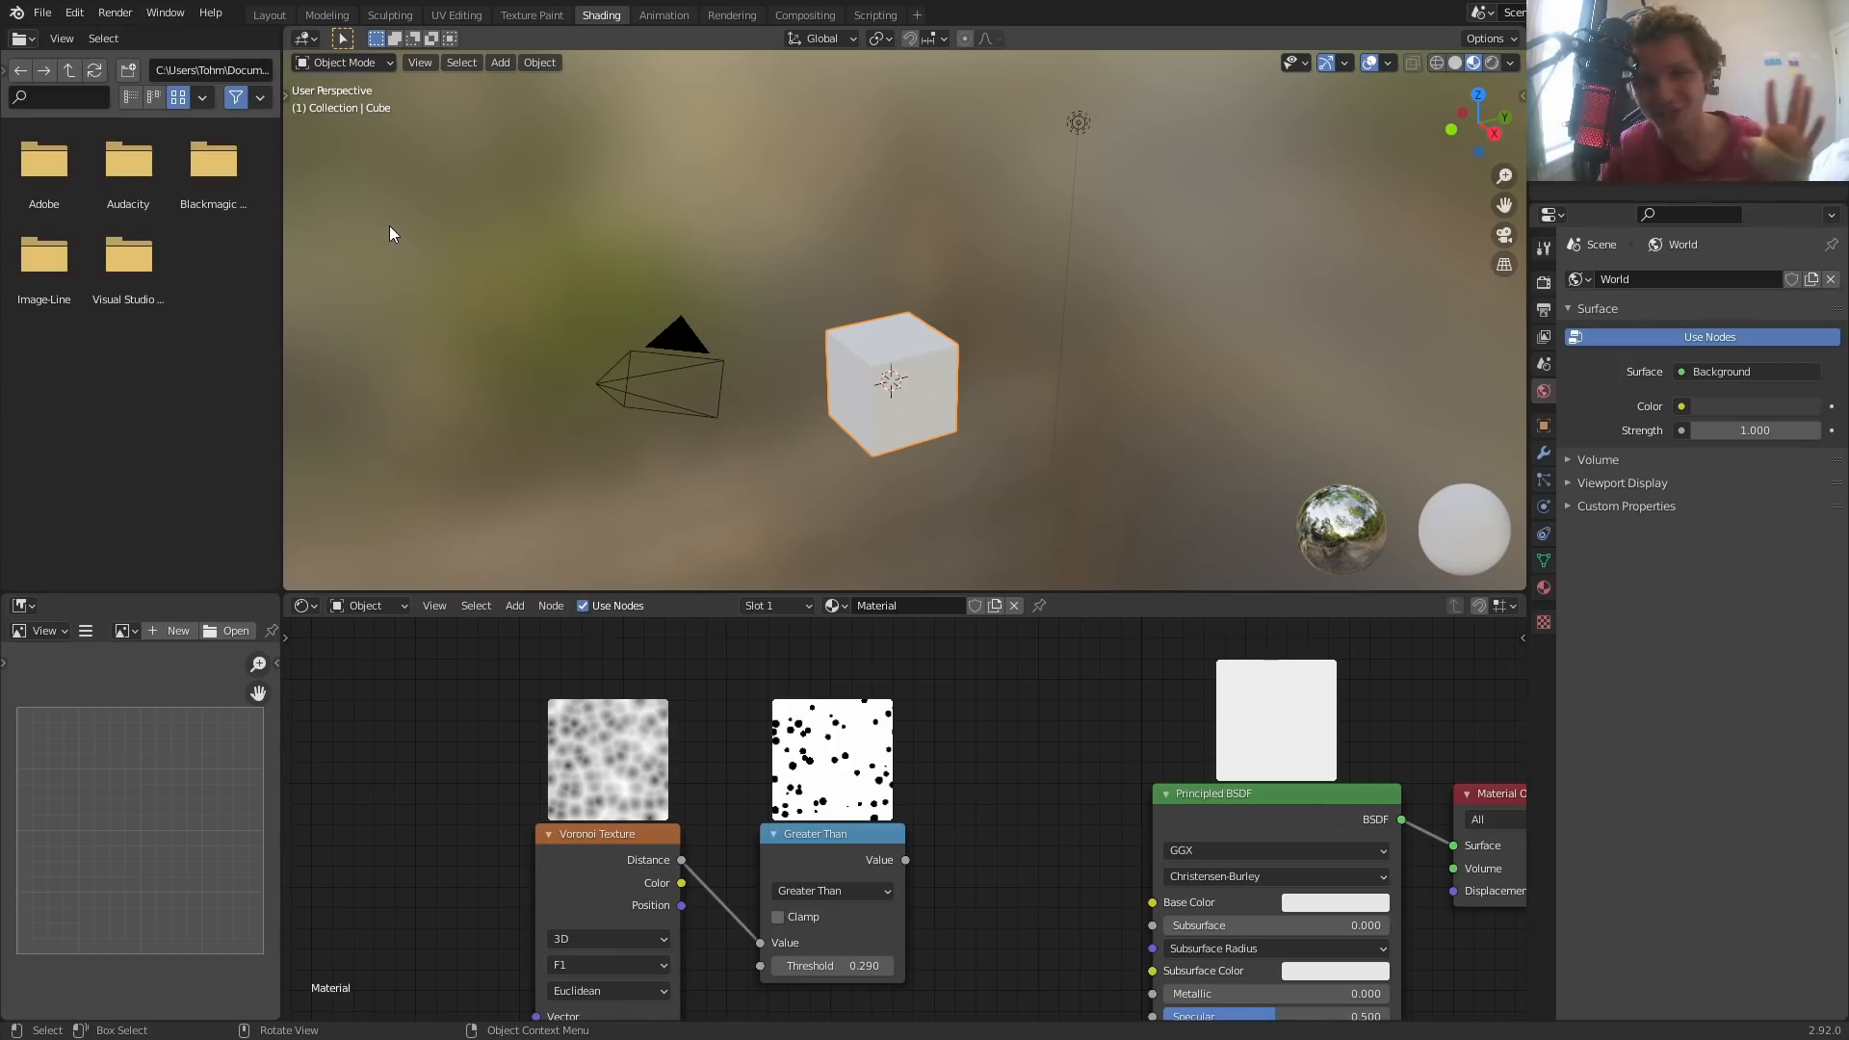
mouse_move(385, 246)
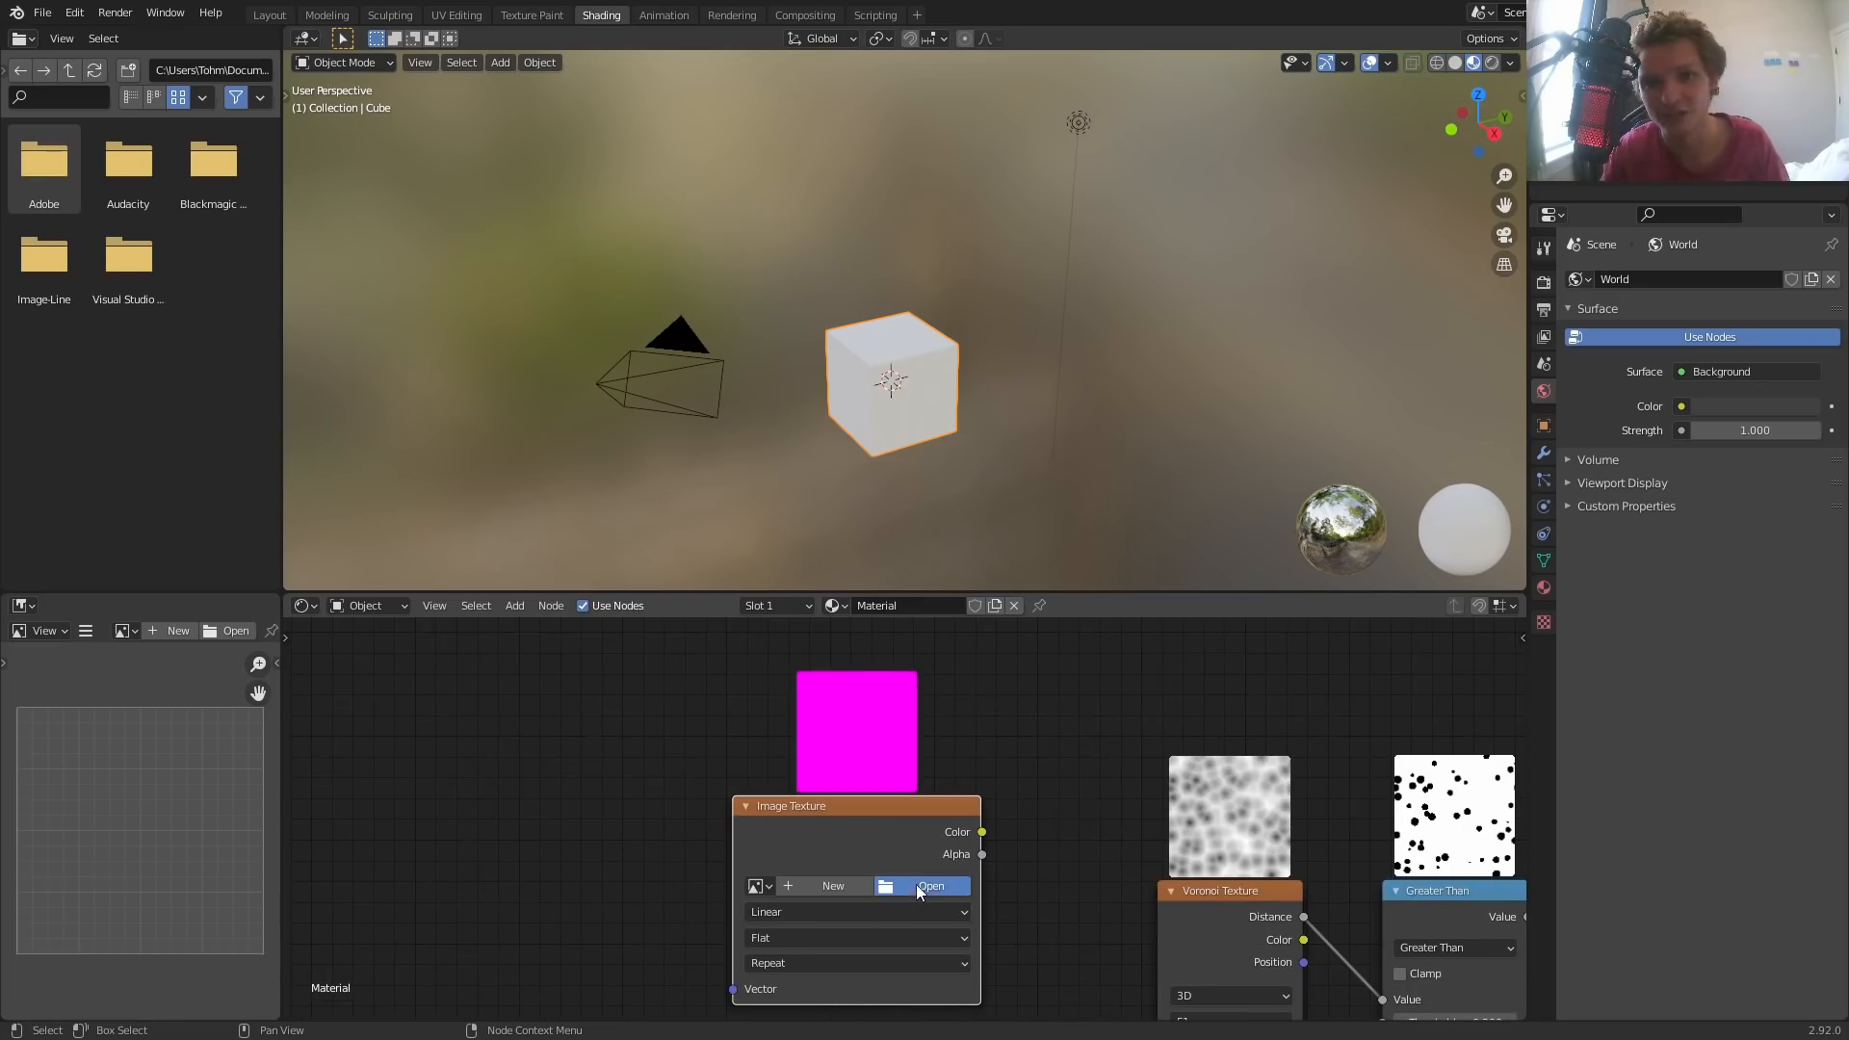
Load combinedphoto.jpg from the Pictures folder into the Image Texture node
click(932, 886)
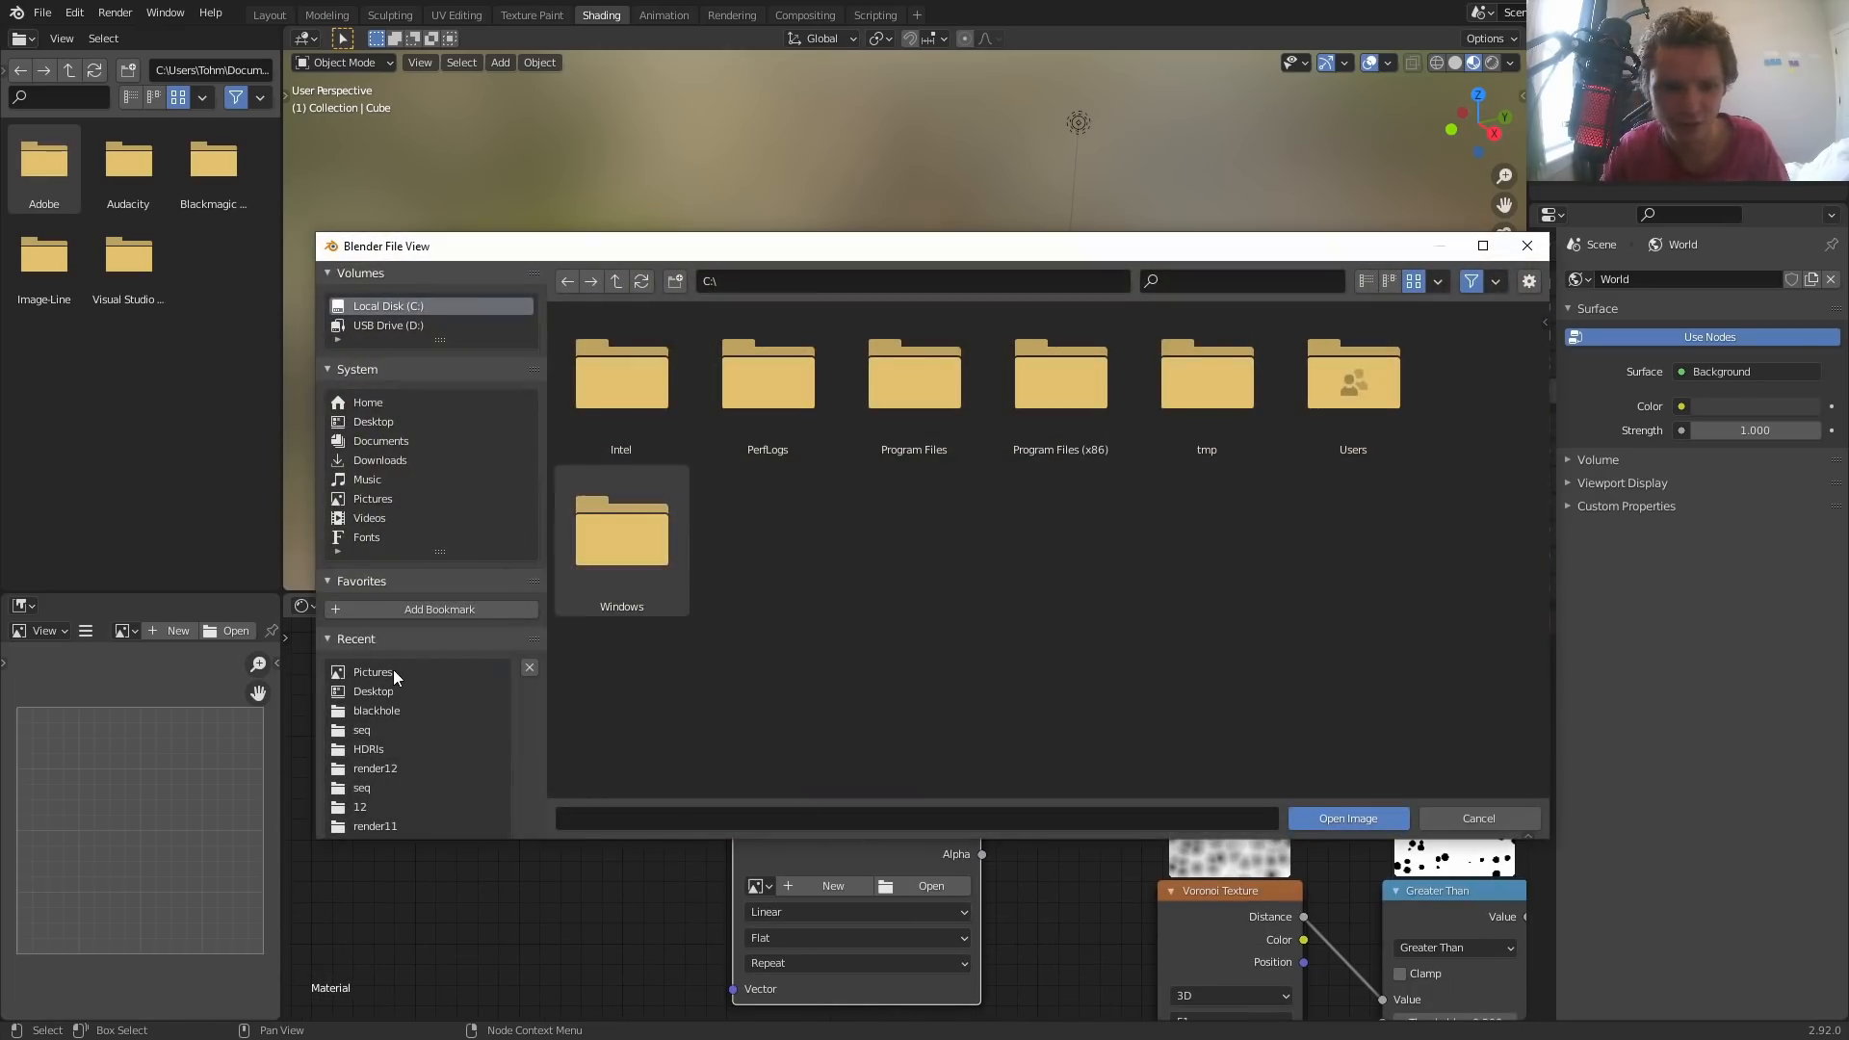
click(1347, 818)
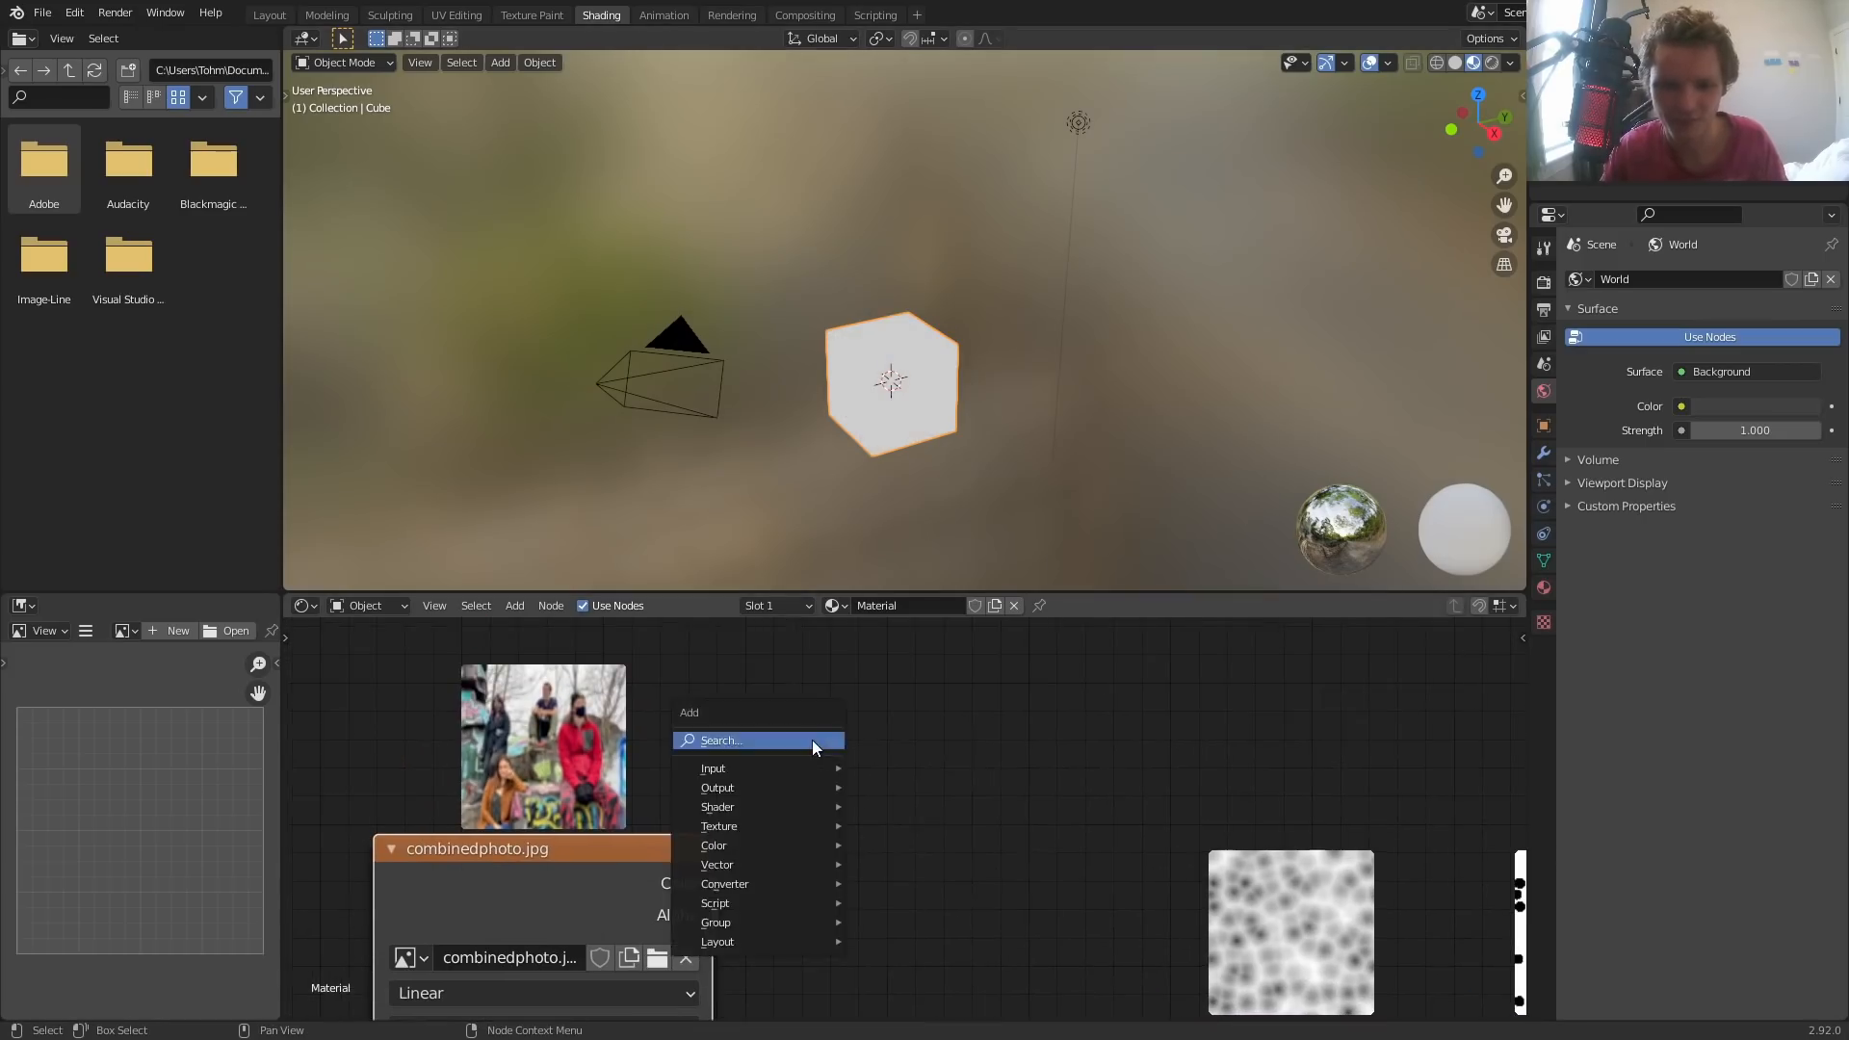
Add a Bright/Contrast node and feed it the photo's Color output
click(712, 845)
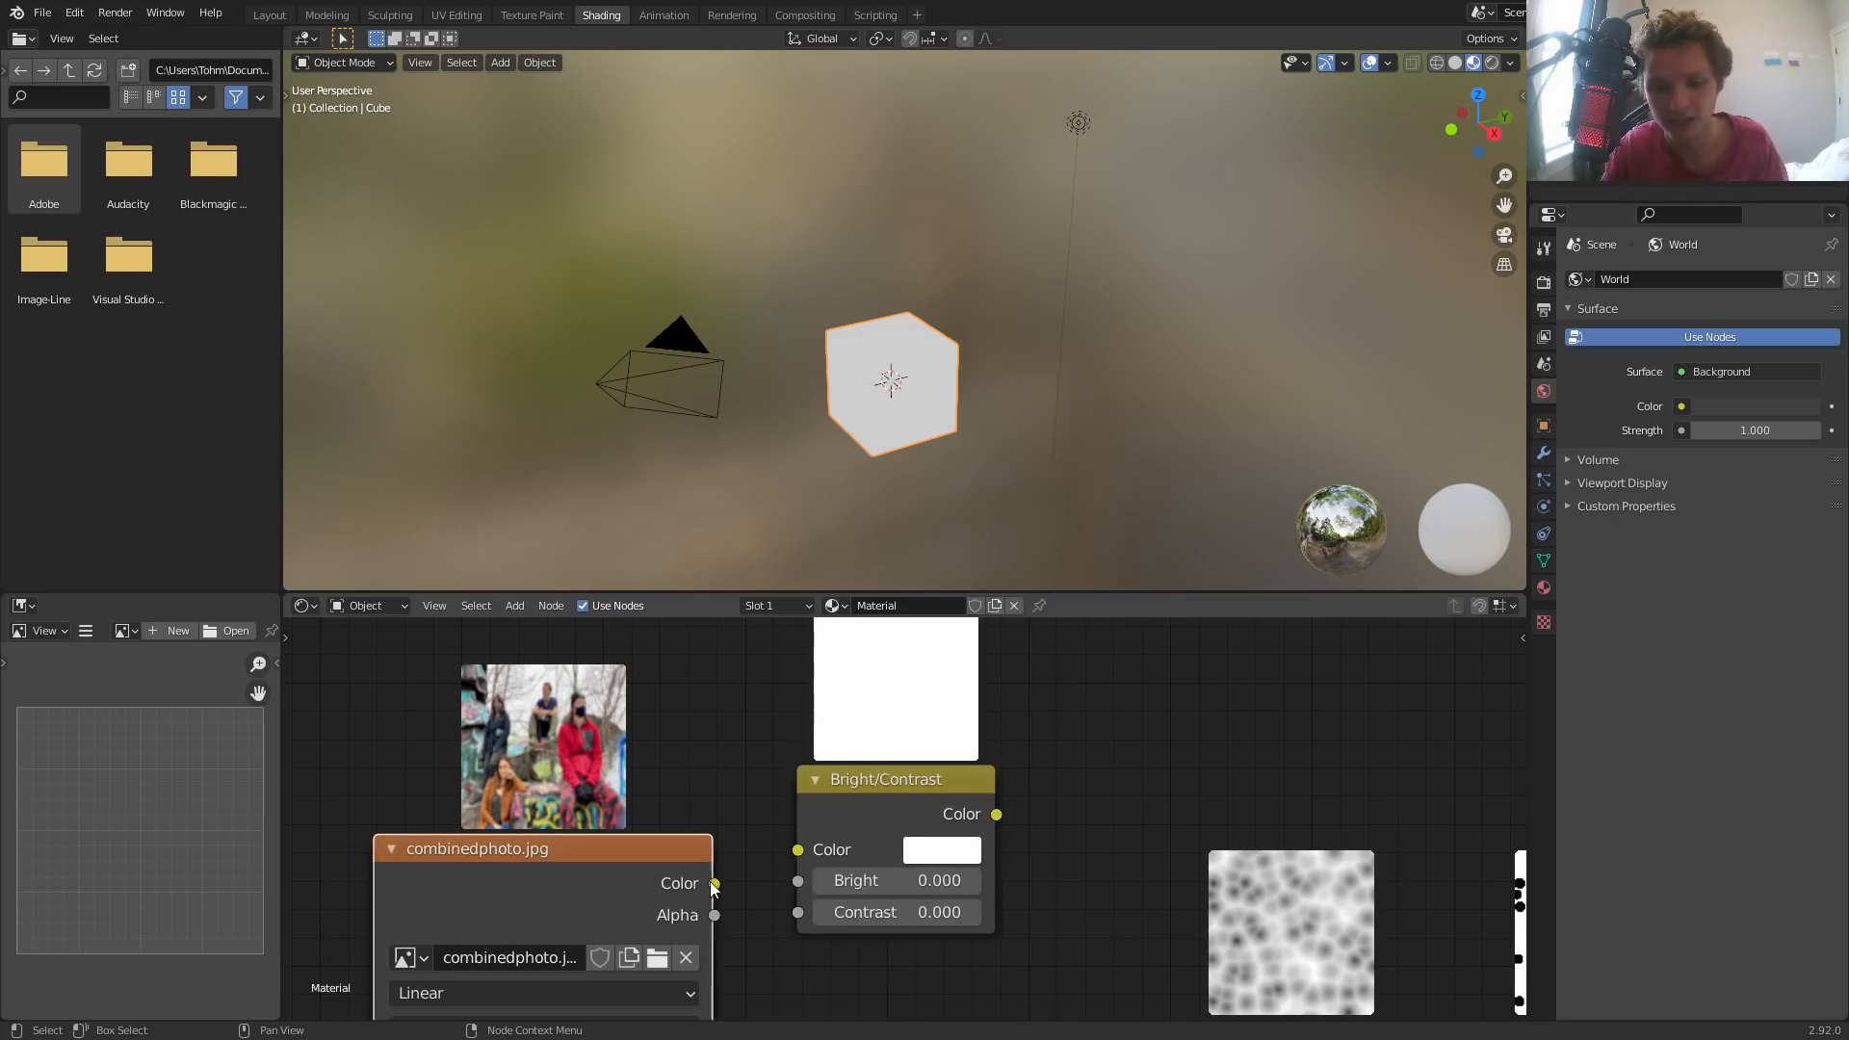
drag(715, 882, 797, 850)
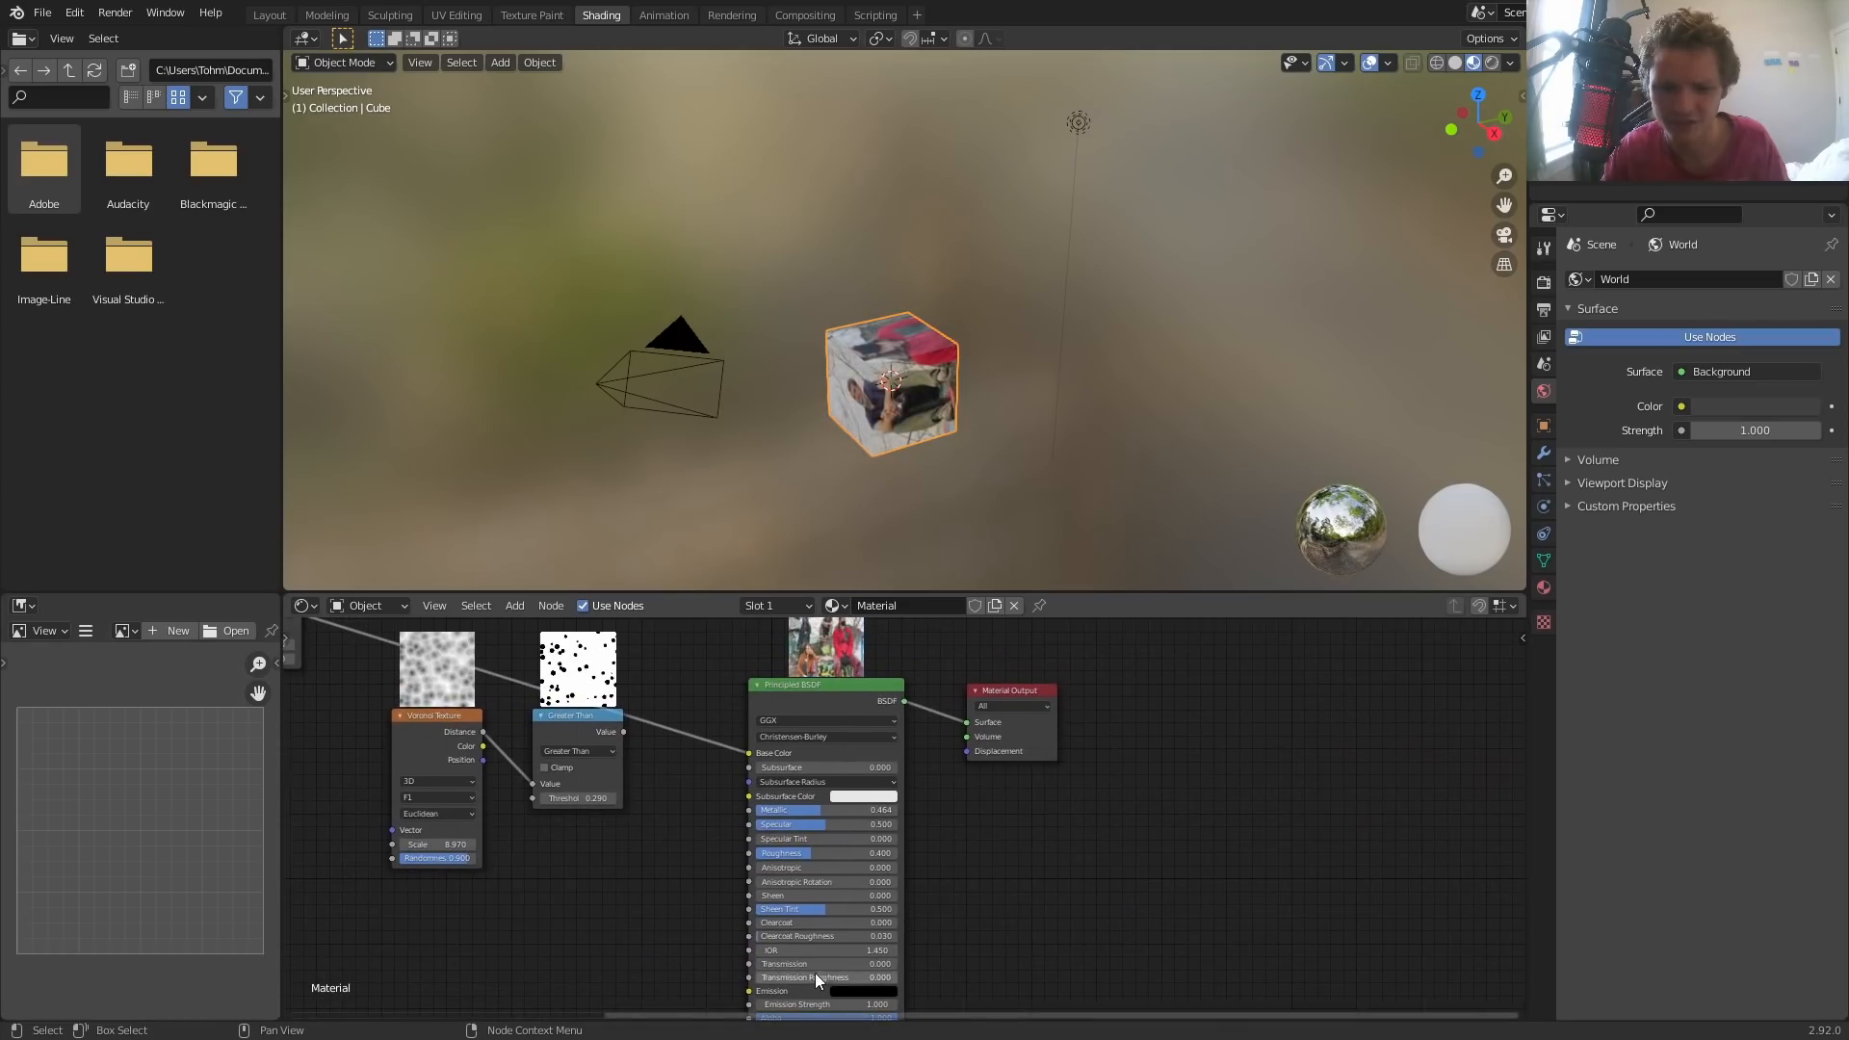
mouse_move(751, 924)
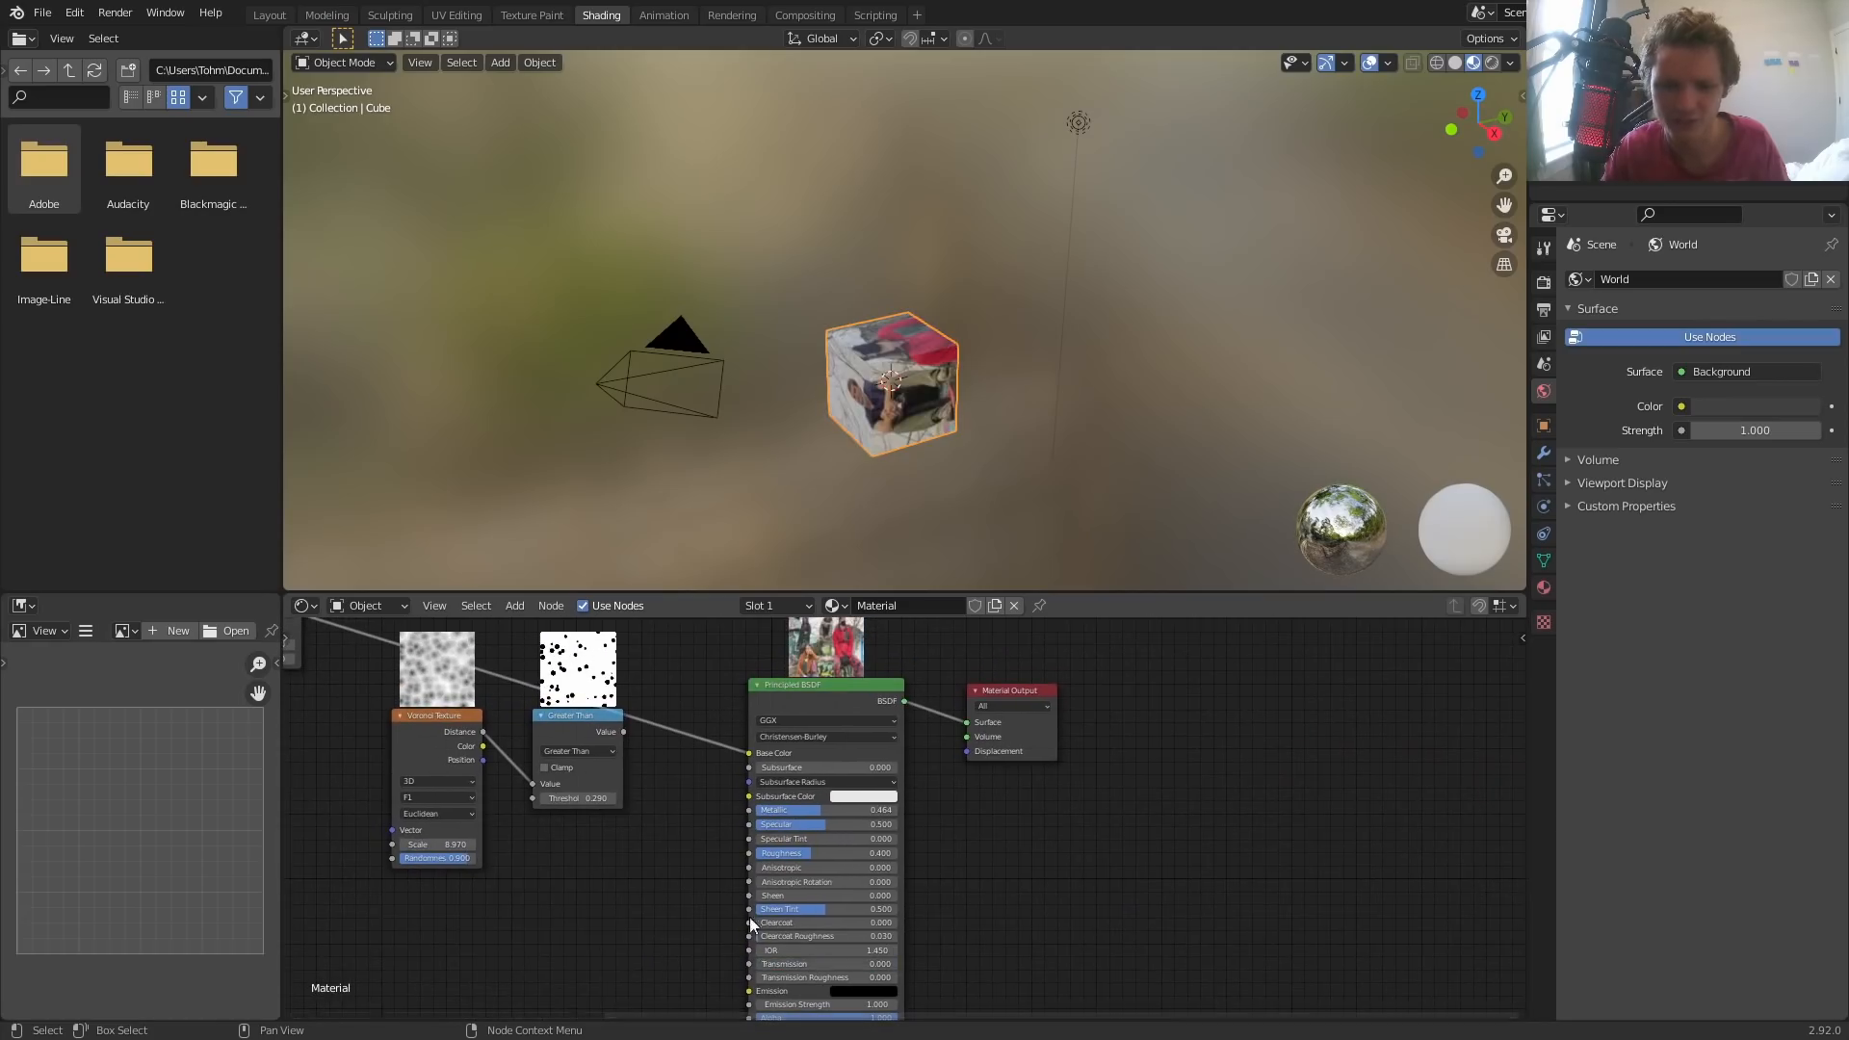
click(73, 12)
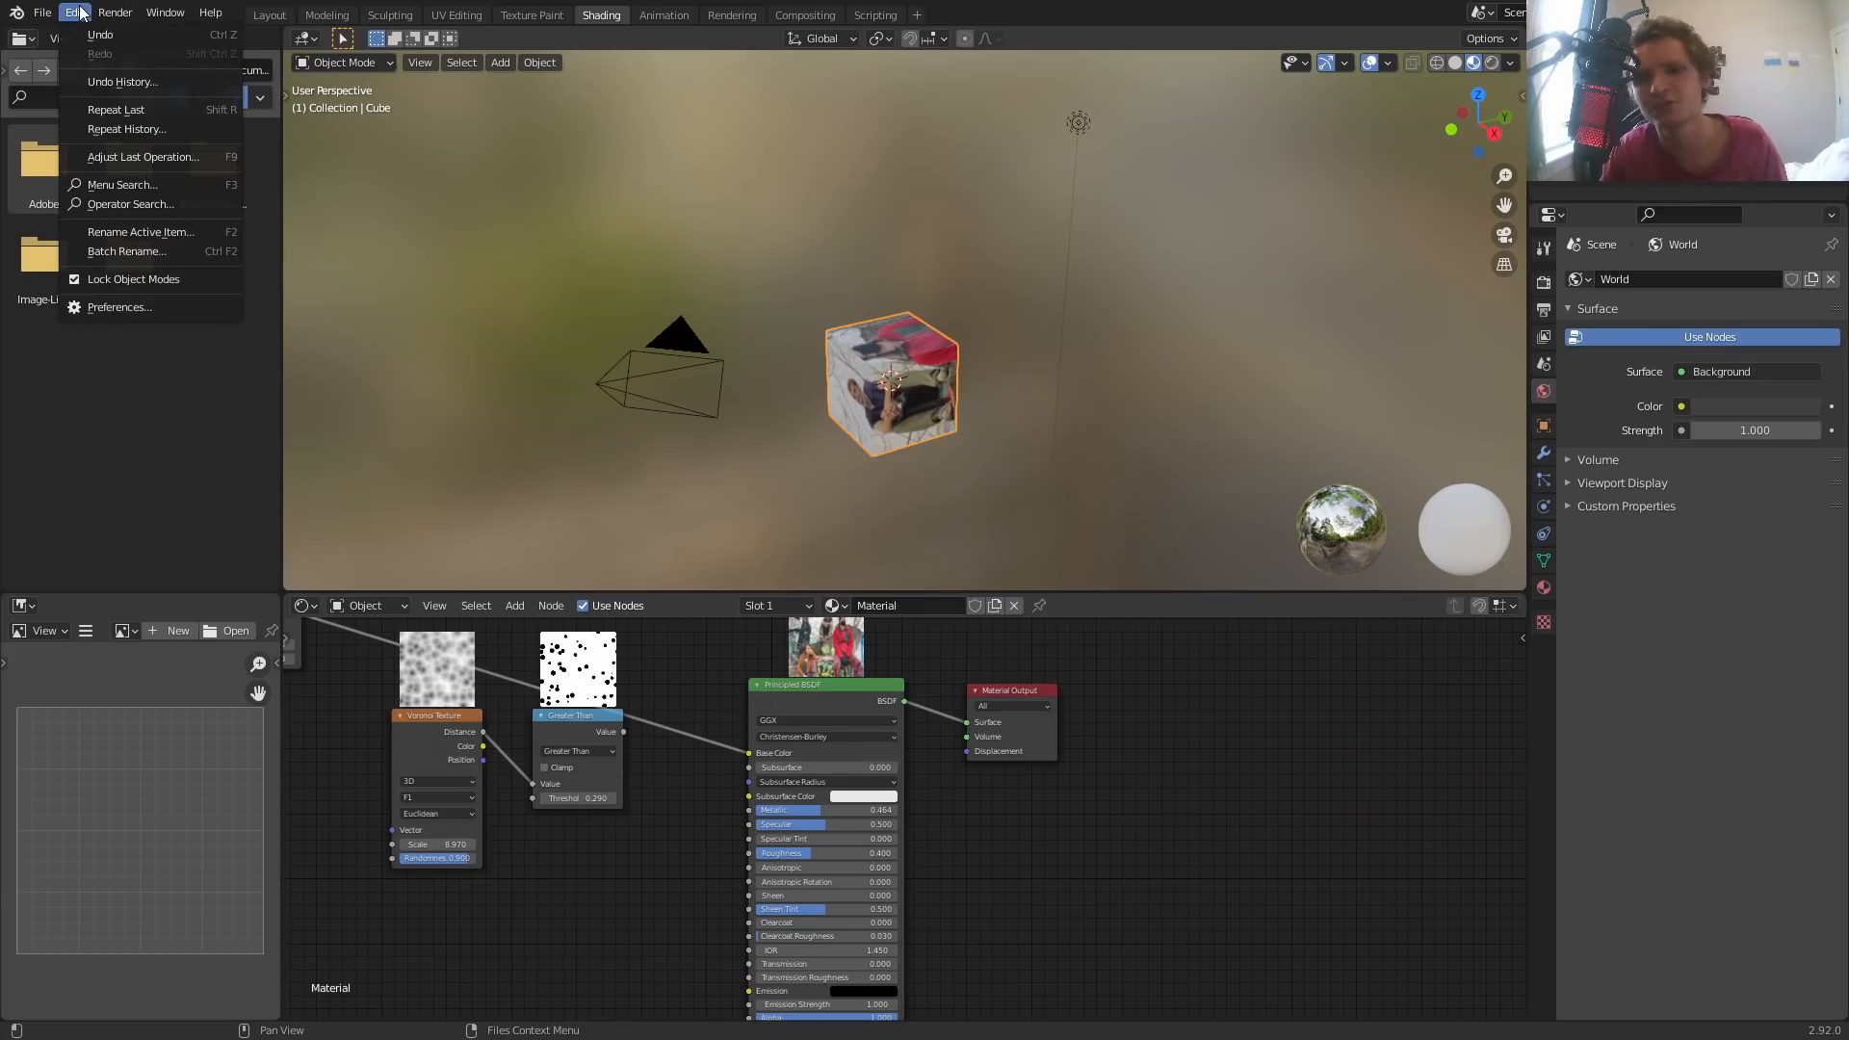
In Preferences > Add-ons, set Node Preview thumbnail scale to 56.37% and adjust thumbnail resolution
click(119, 306)
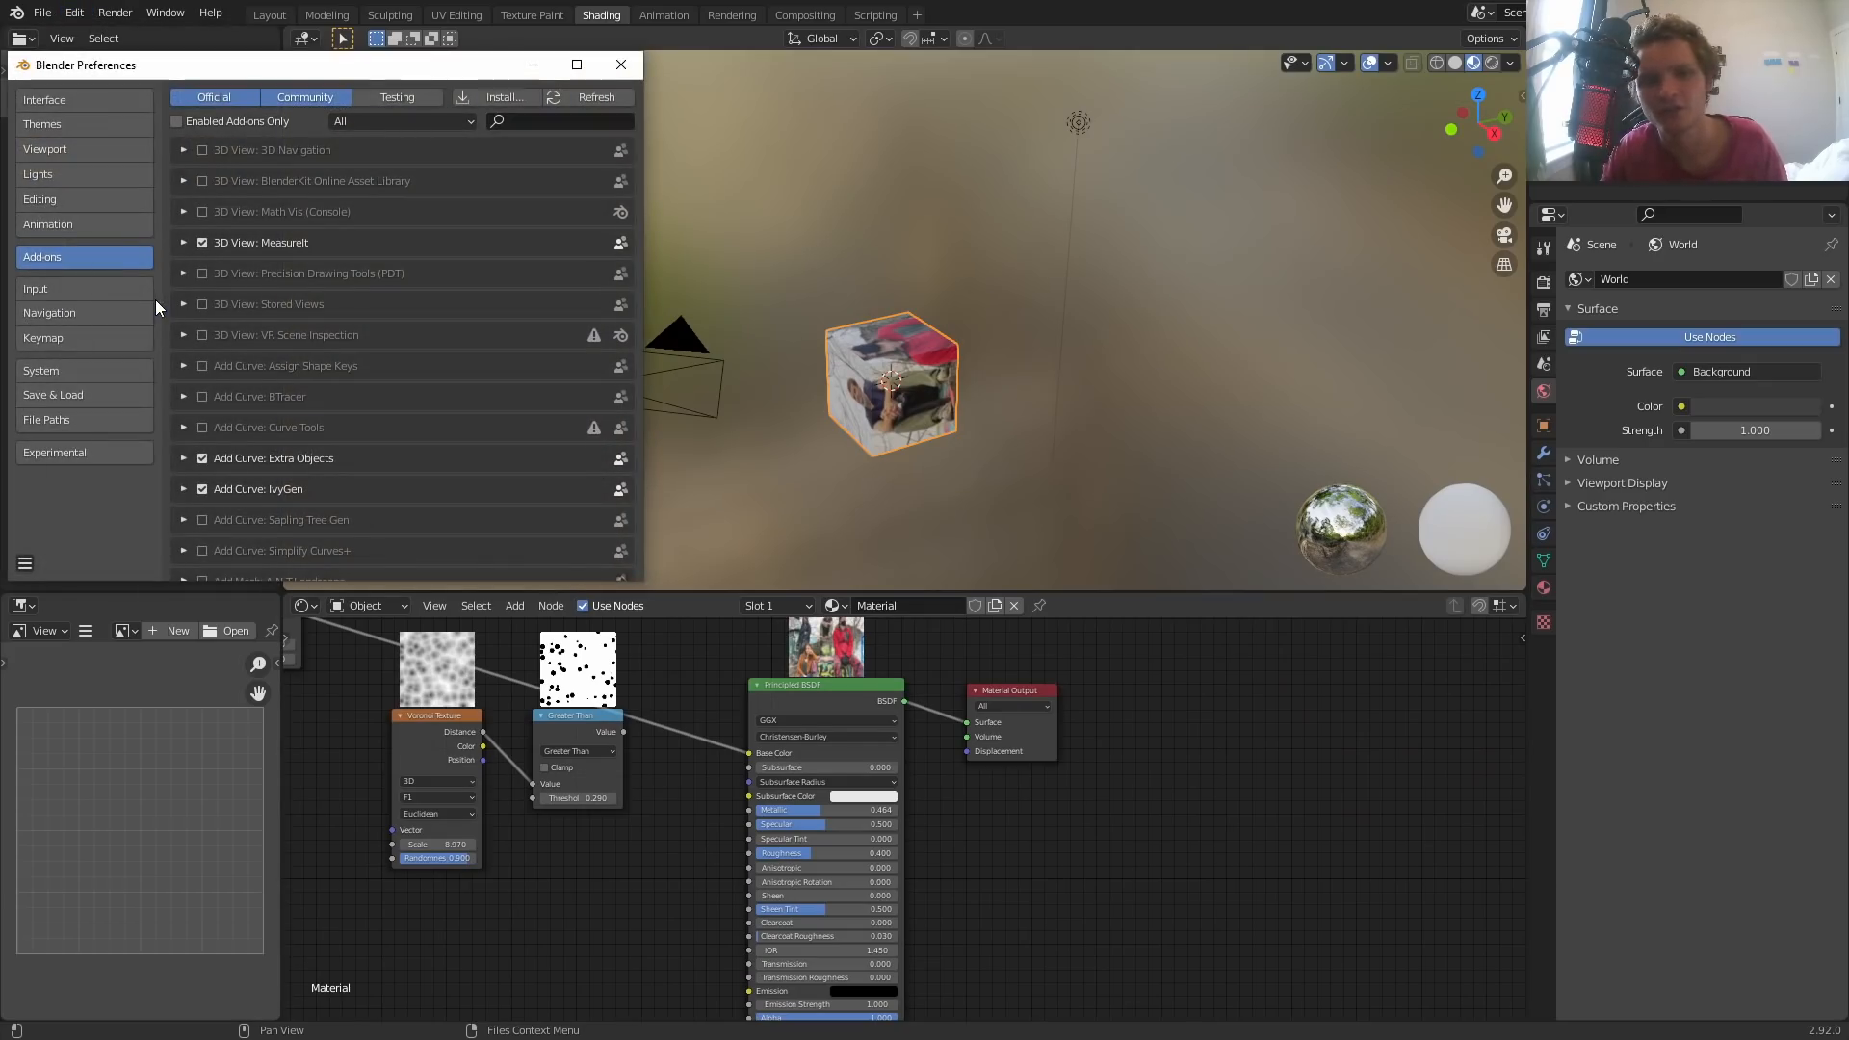
mouse_move(457, 143)
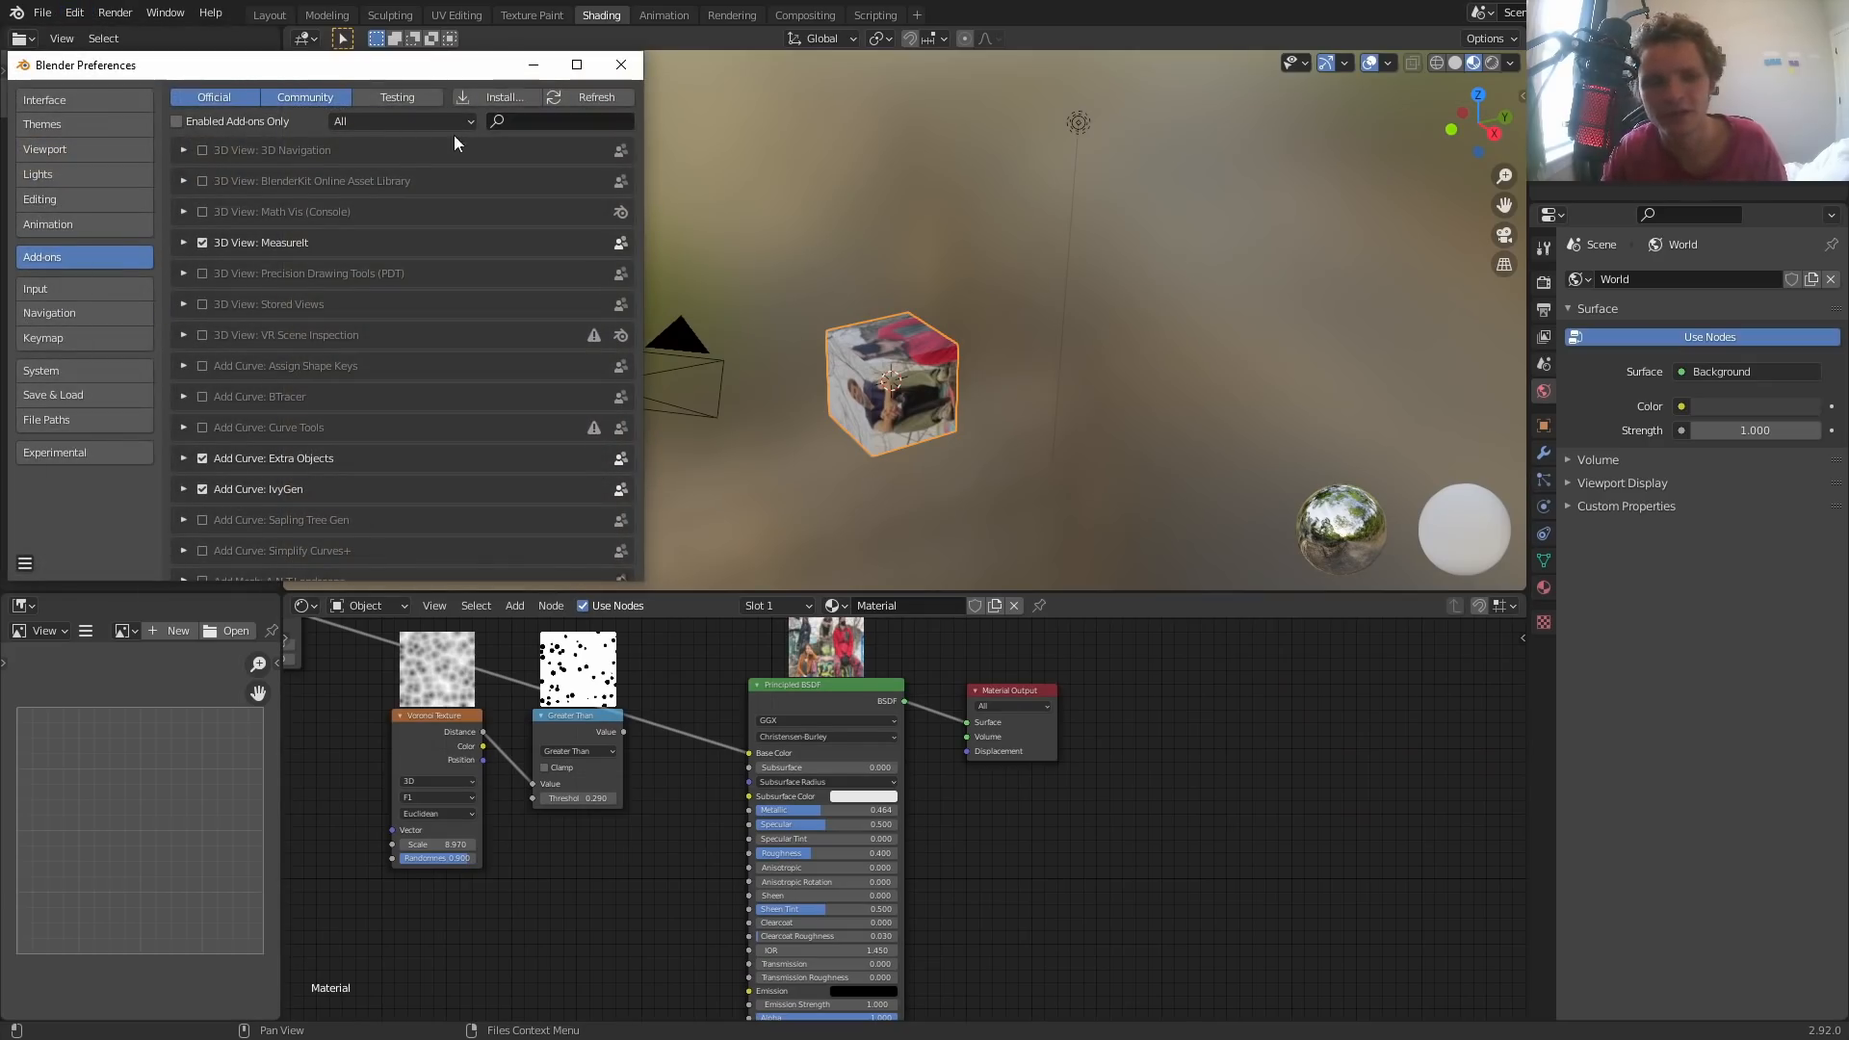
text(node p)
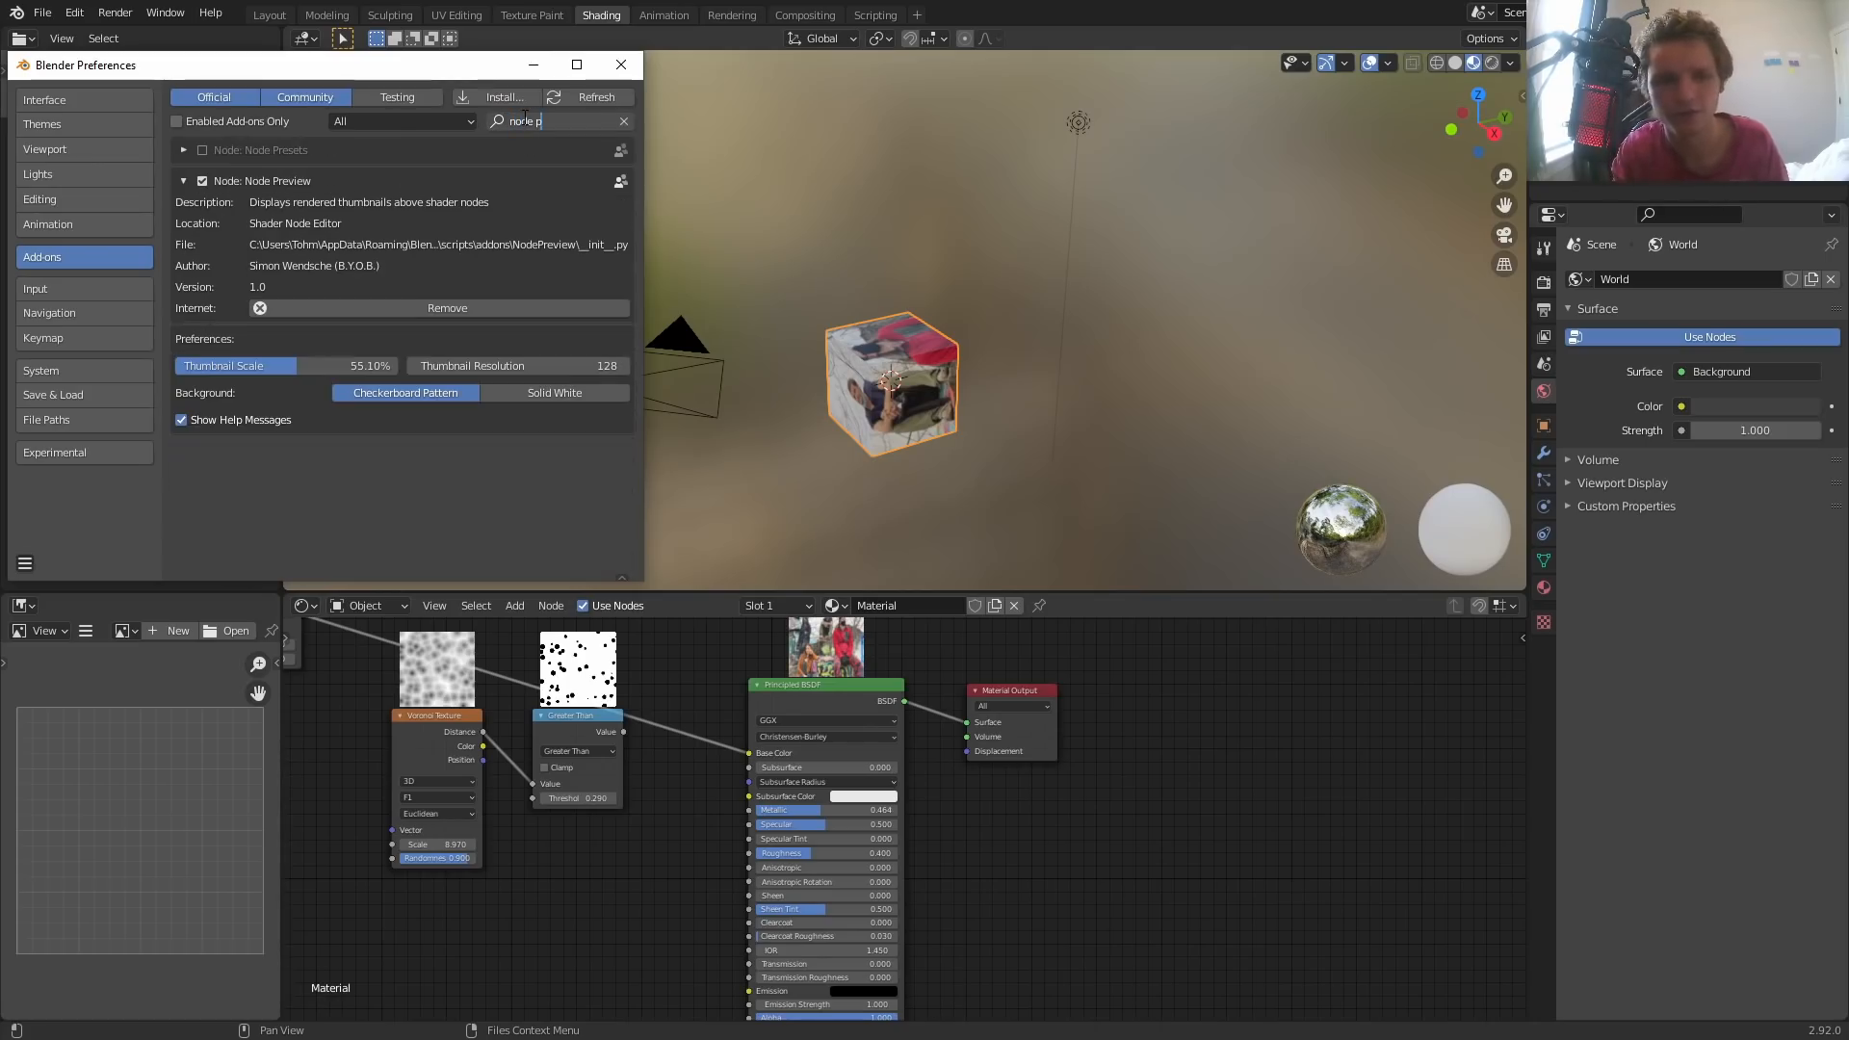
text(node pre)
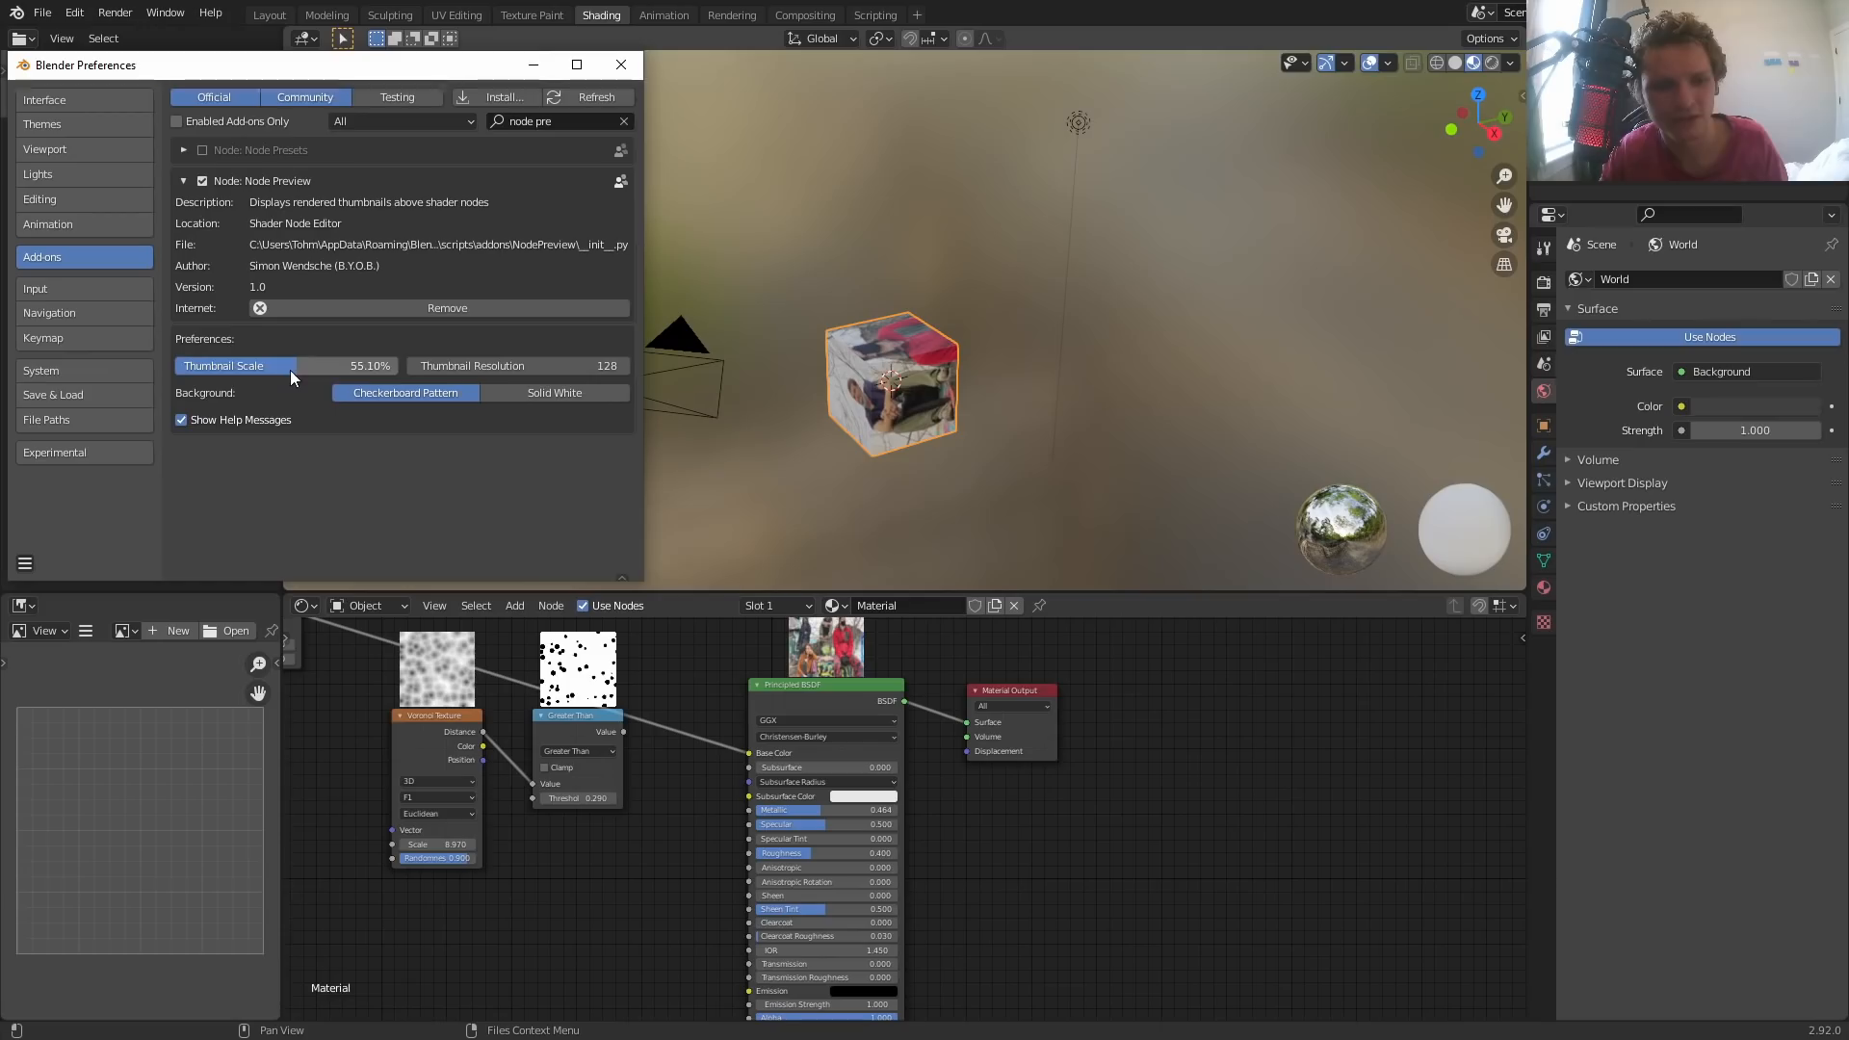
drag(294, 366, 249, 365)
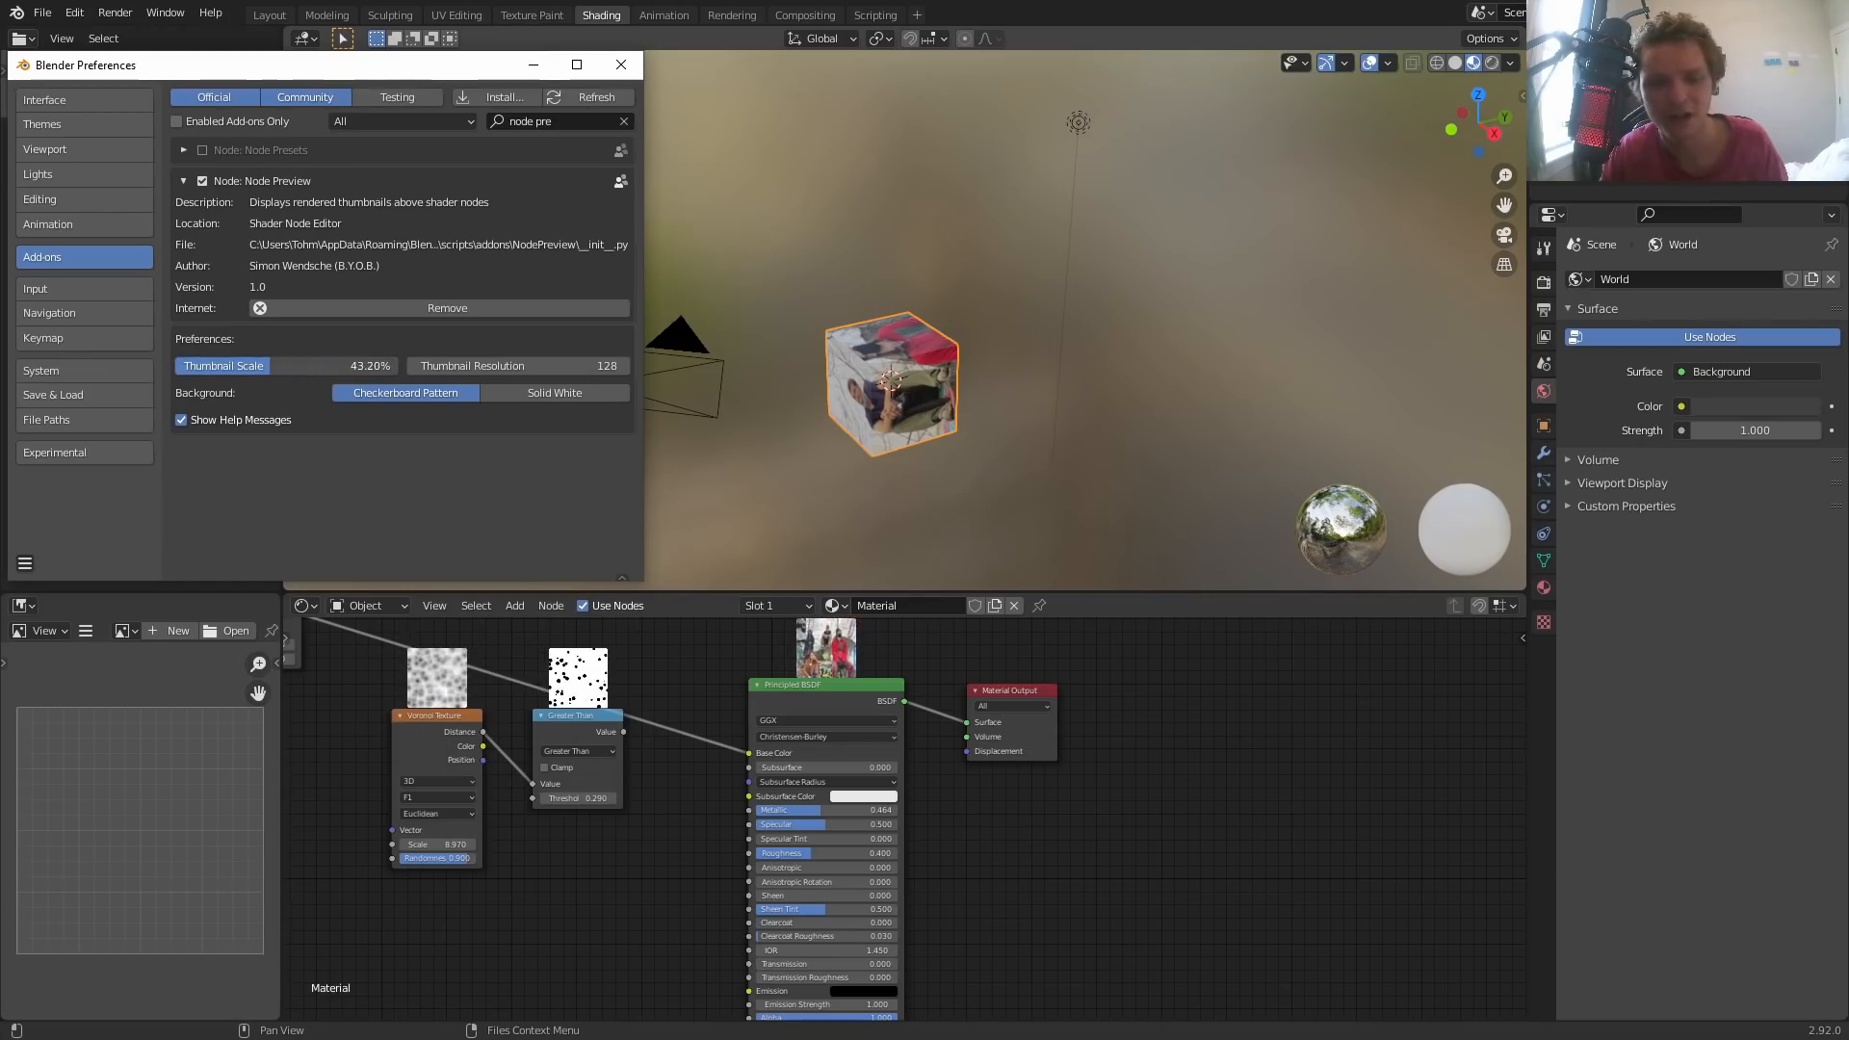
drag(272, 366, 295, 366)
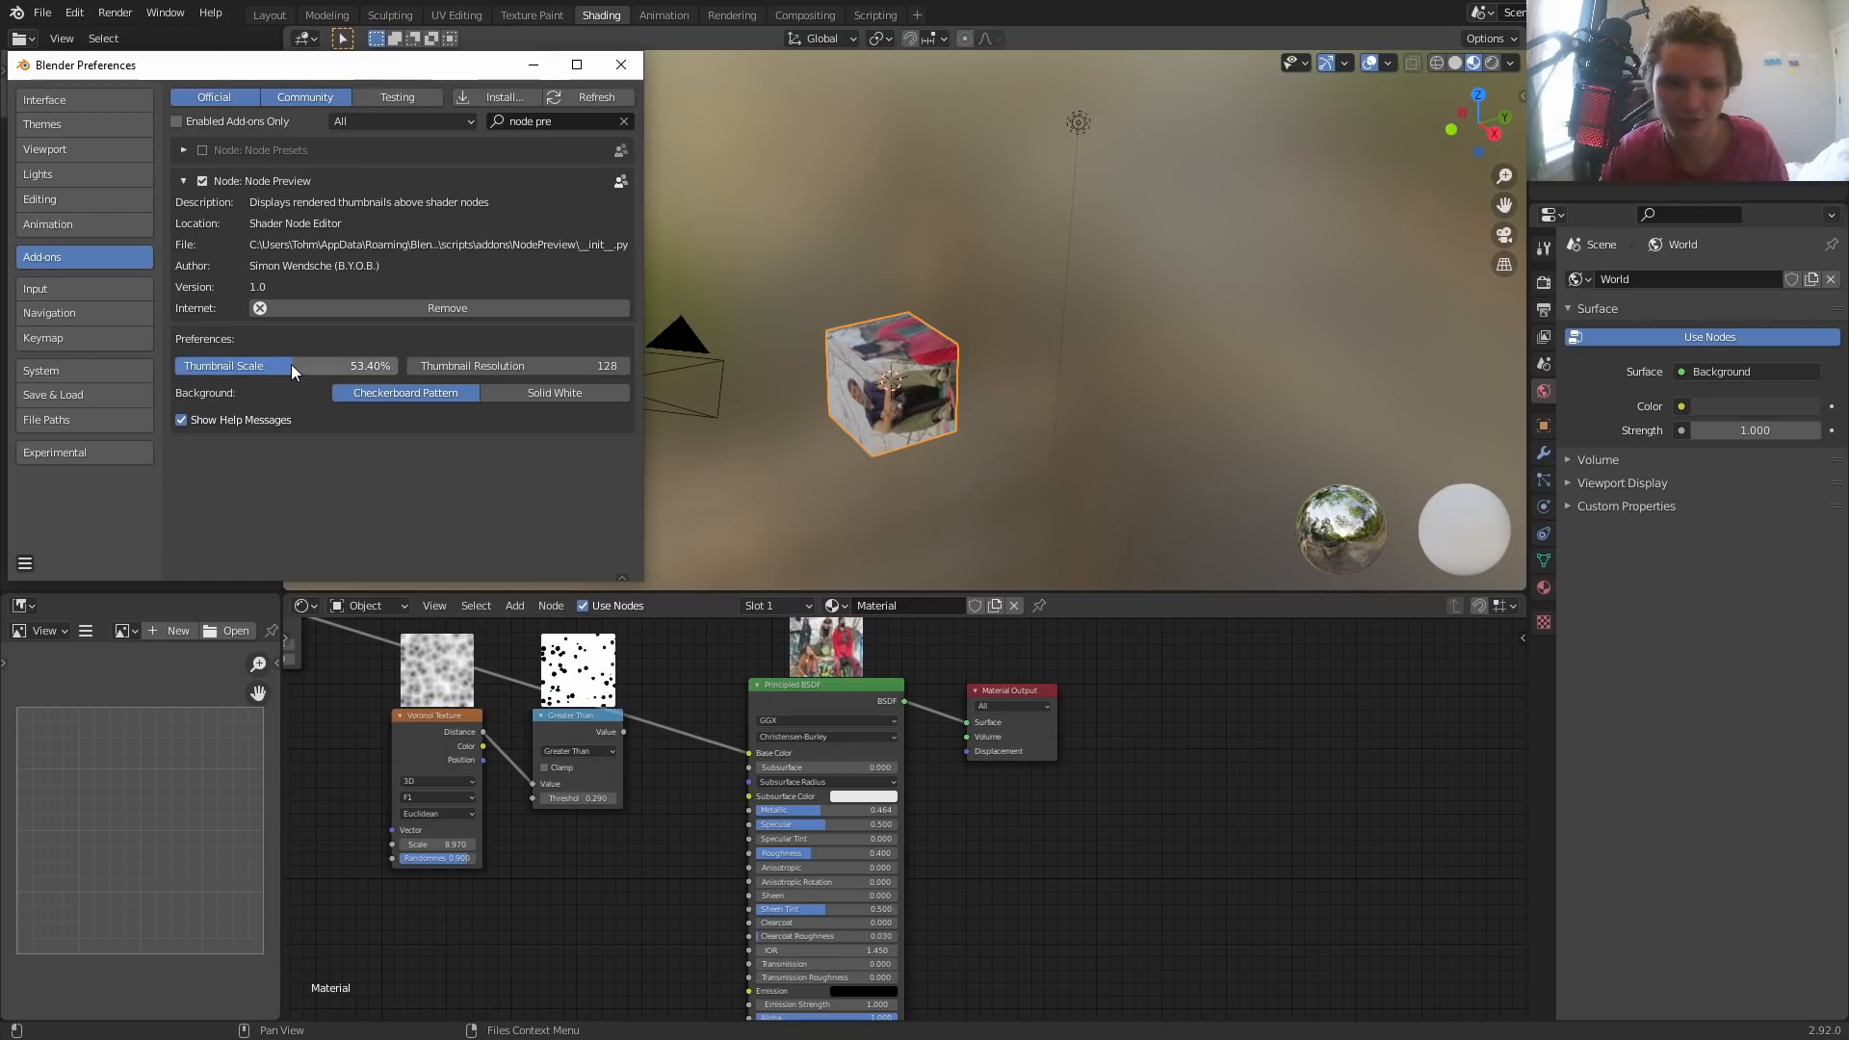
drag(293, 365, 302, 366)
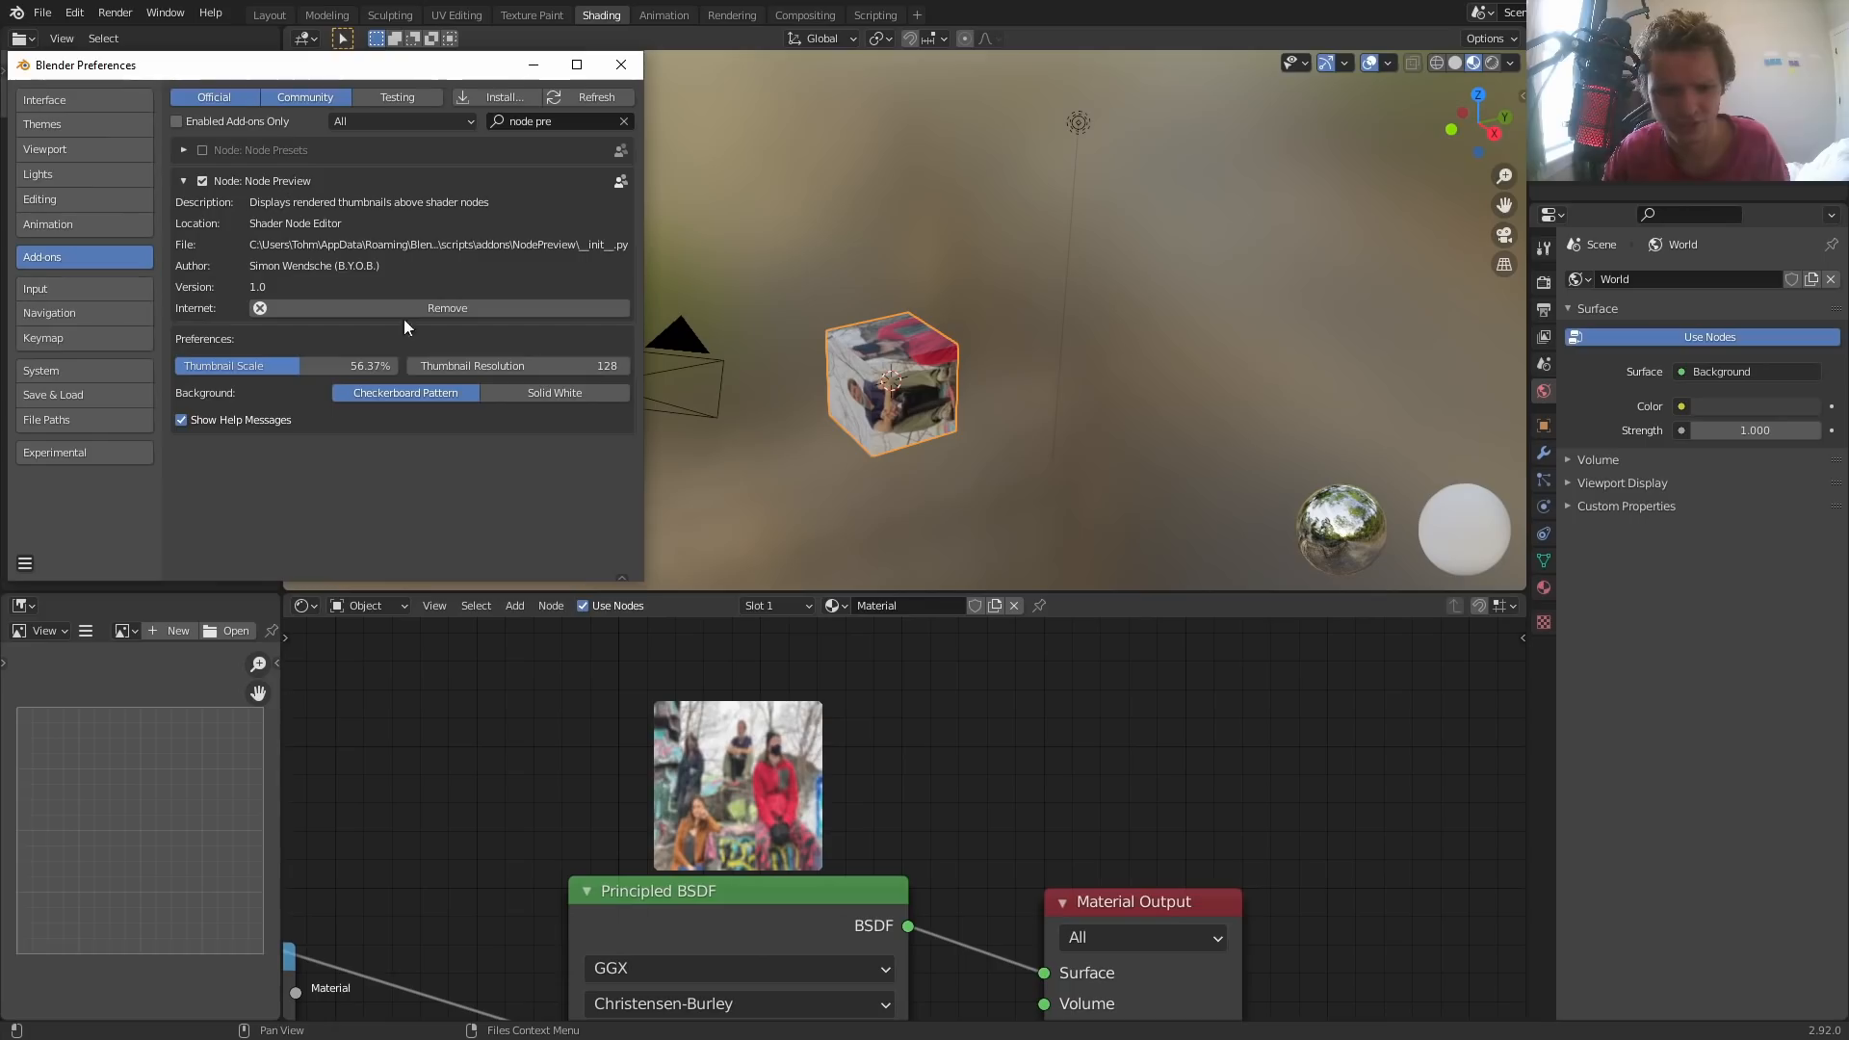
drag(507, 365, 606, 366)
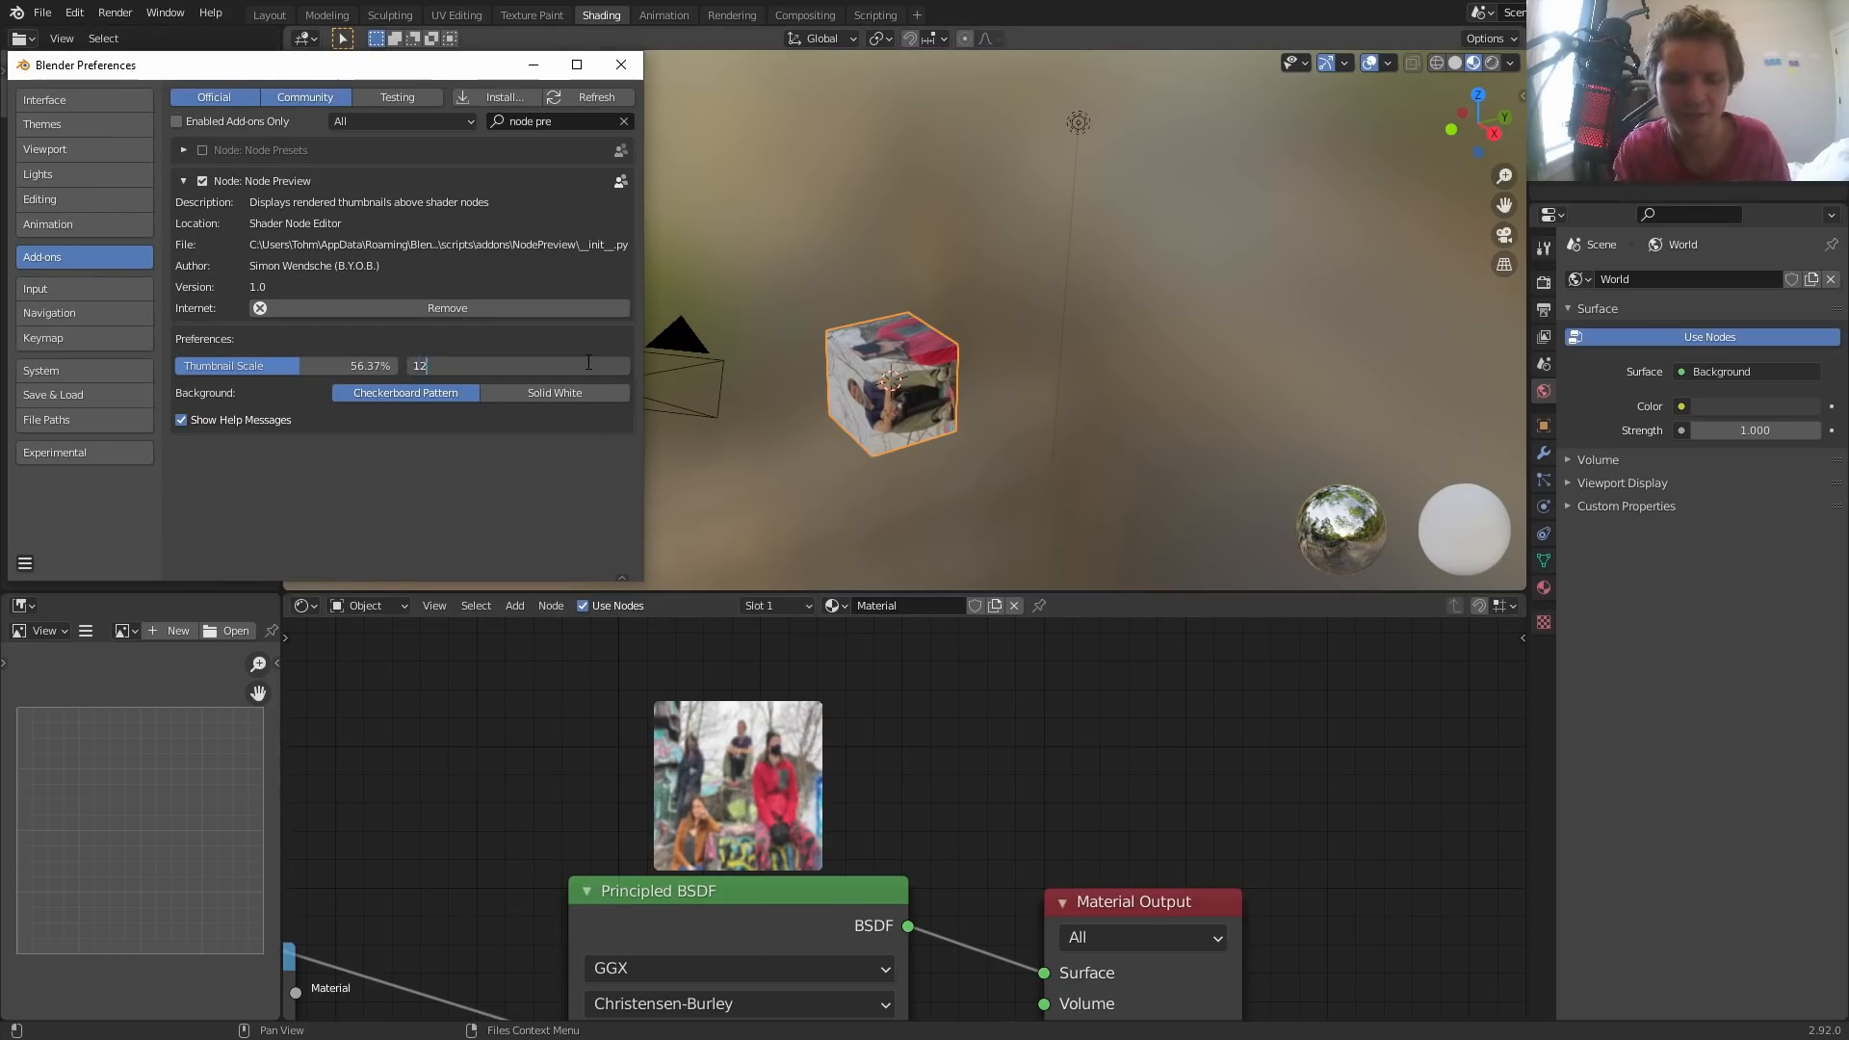
click(620, 64)
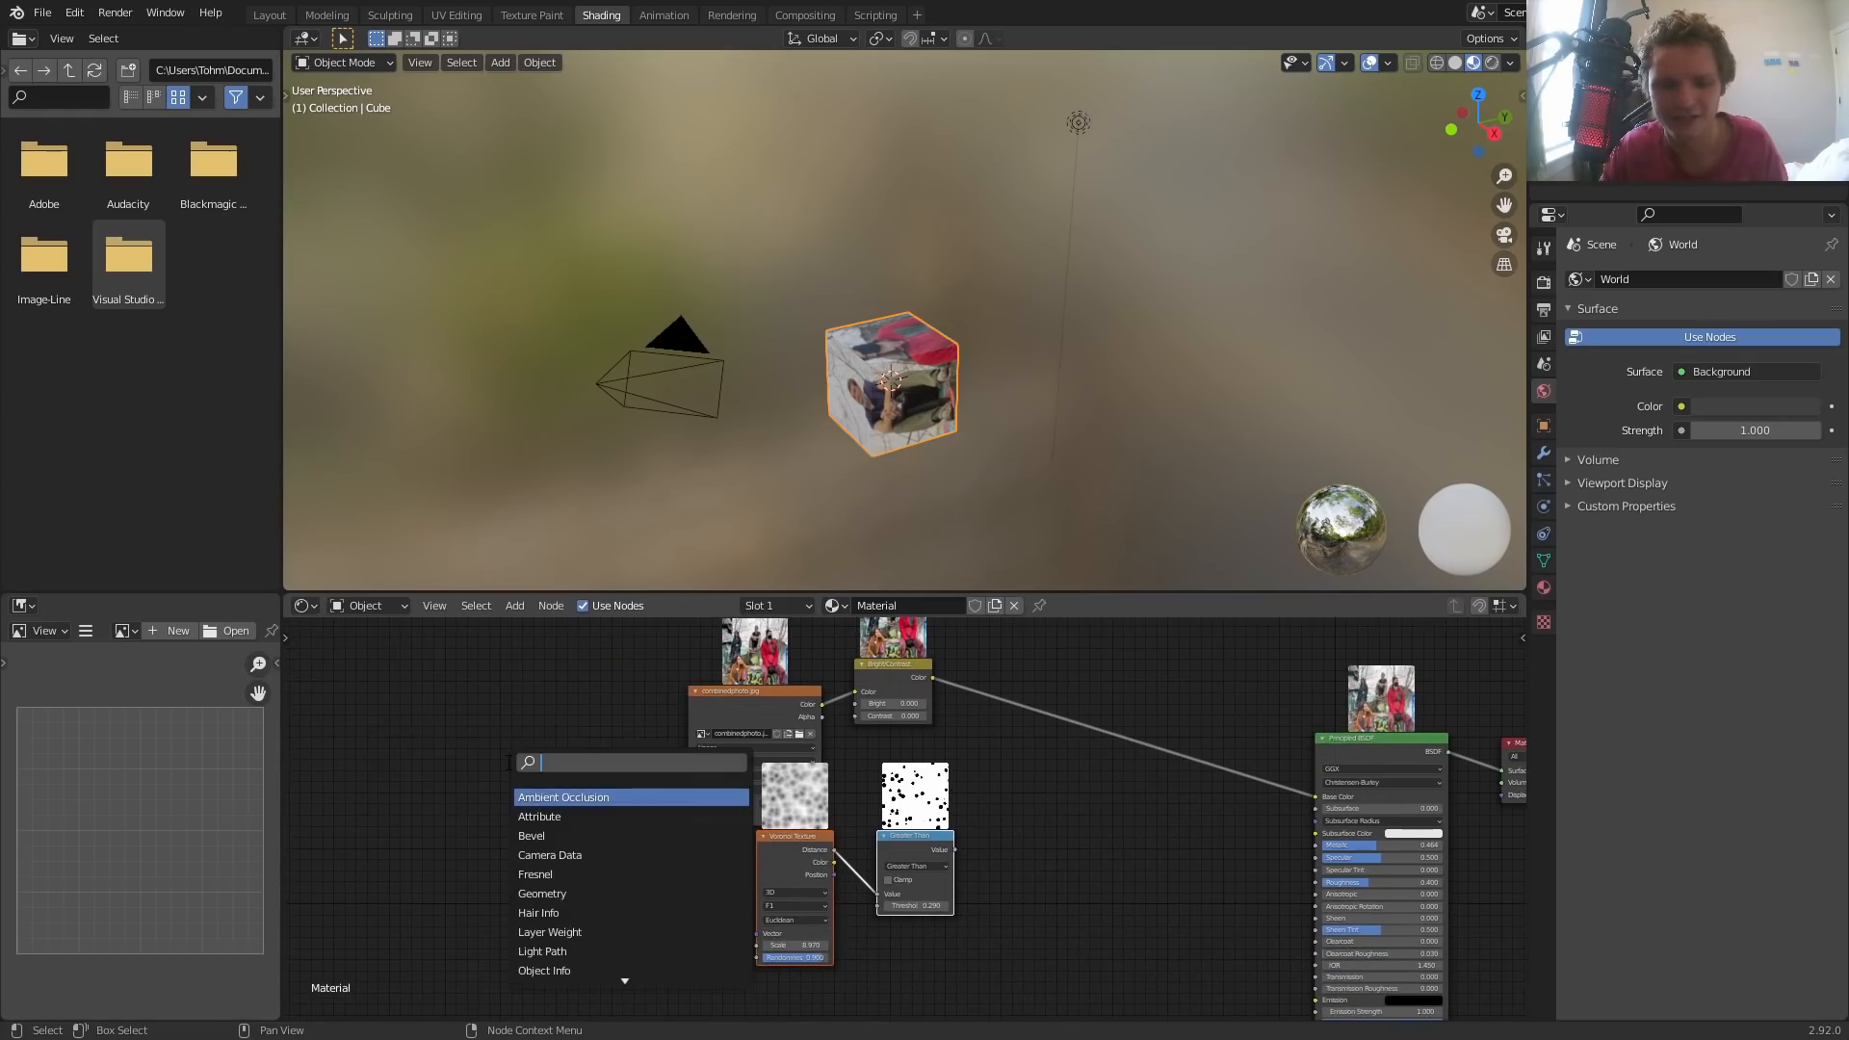
Add a Texture Coordinate node and connect its UV output to the photo image node's Vector
text(tex)
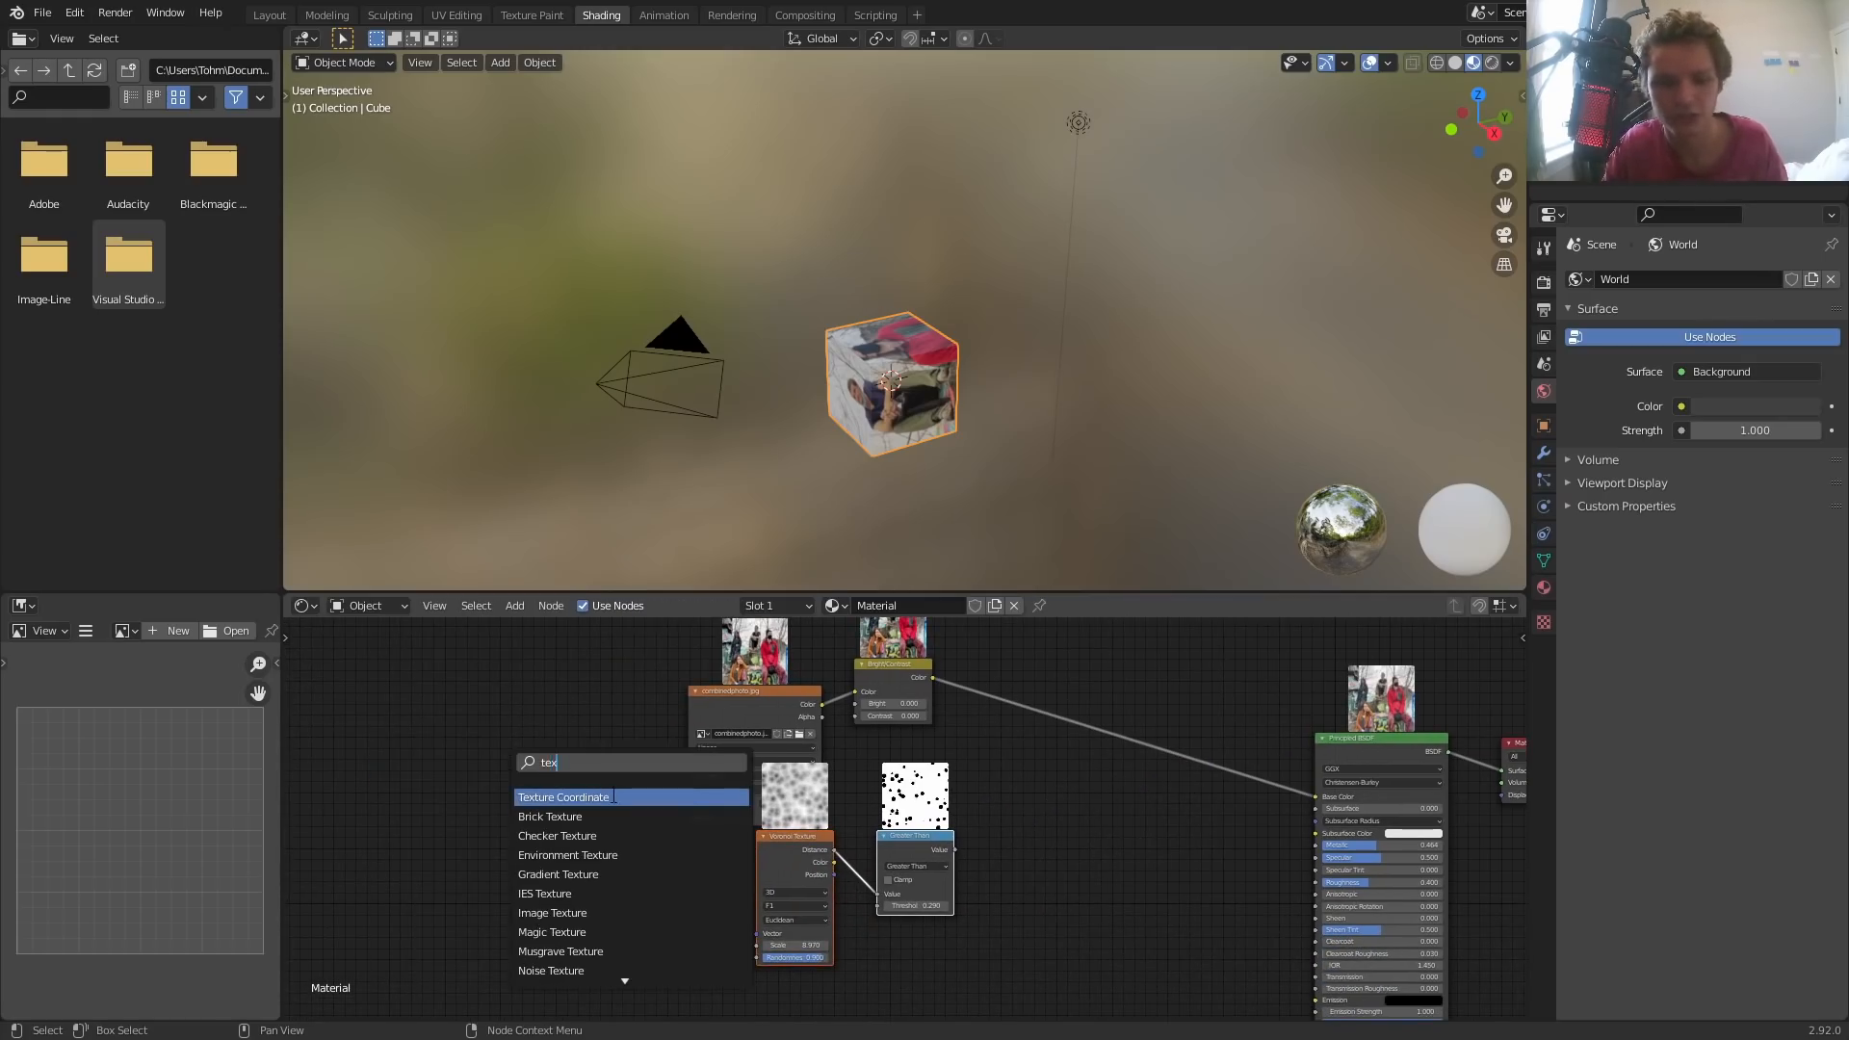
click(563, 797)
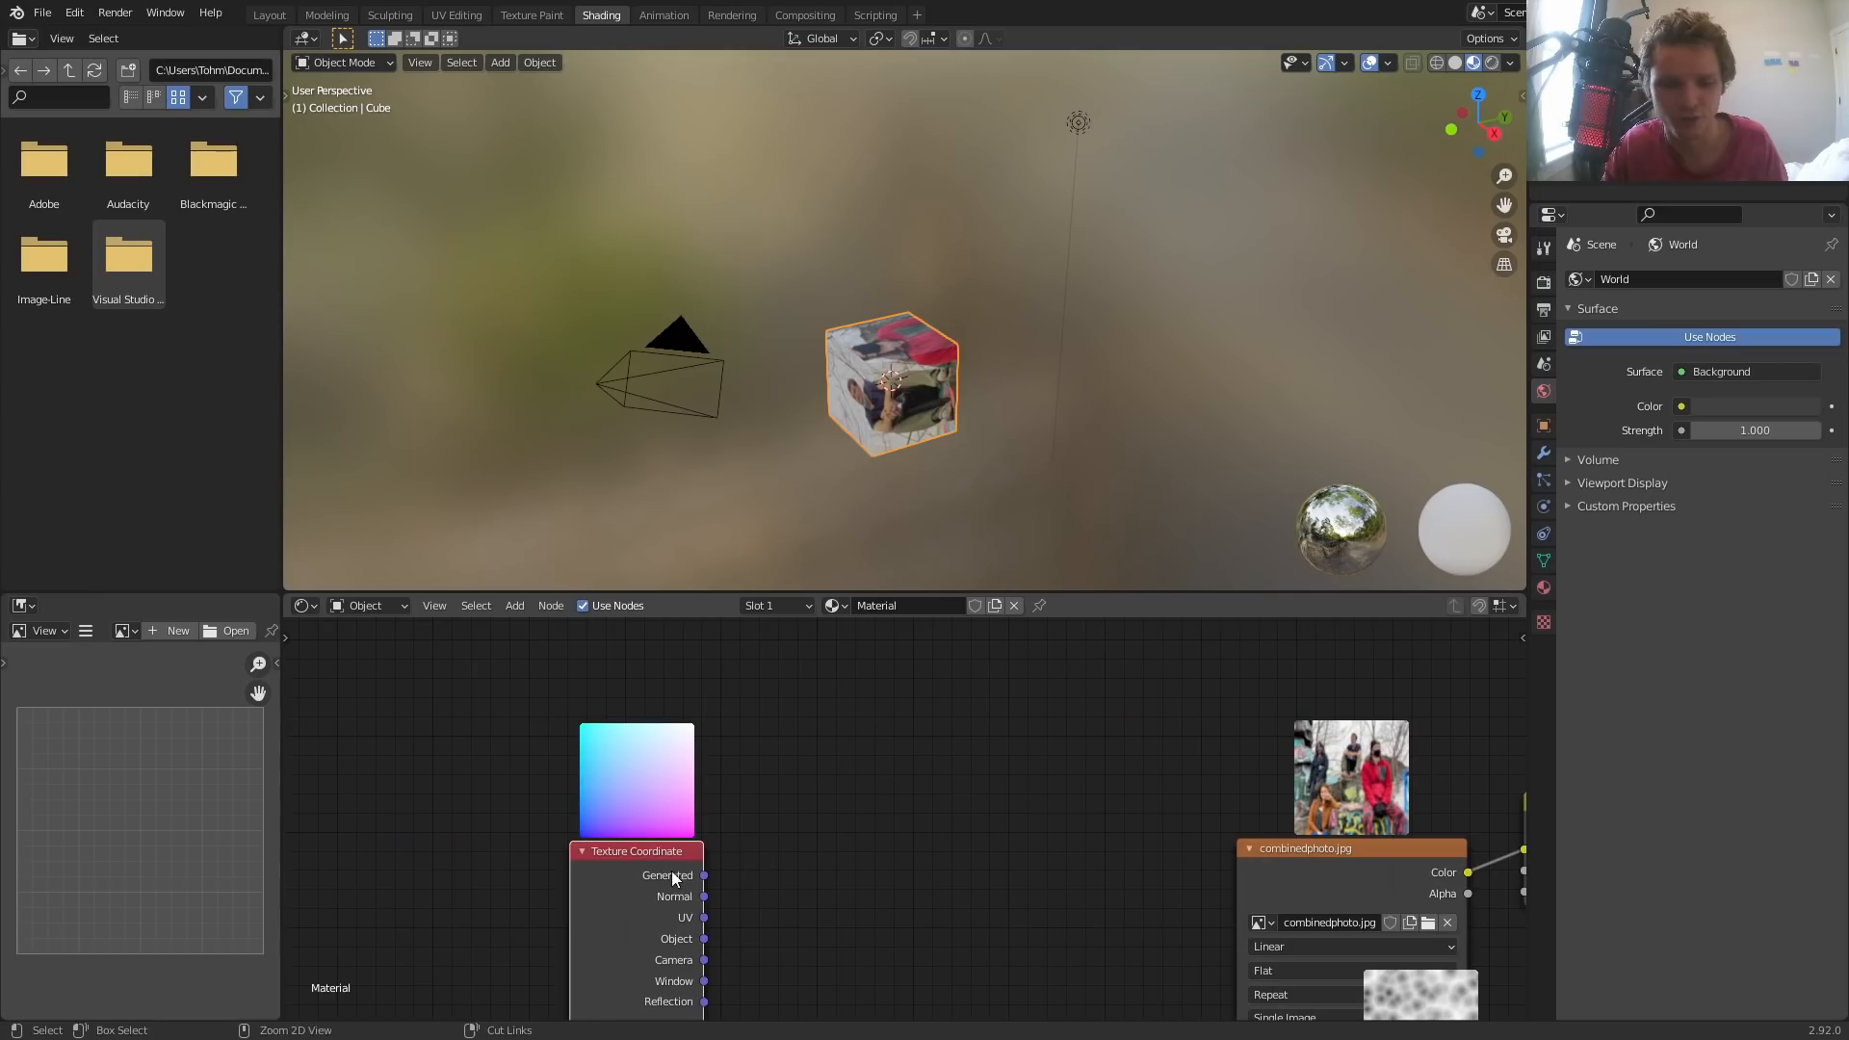
drag(705, 917, 1246, 891)
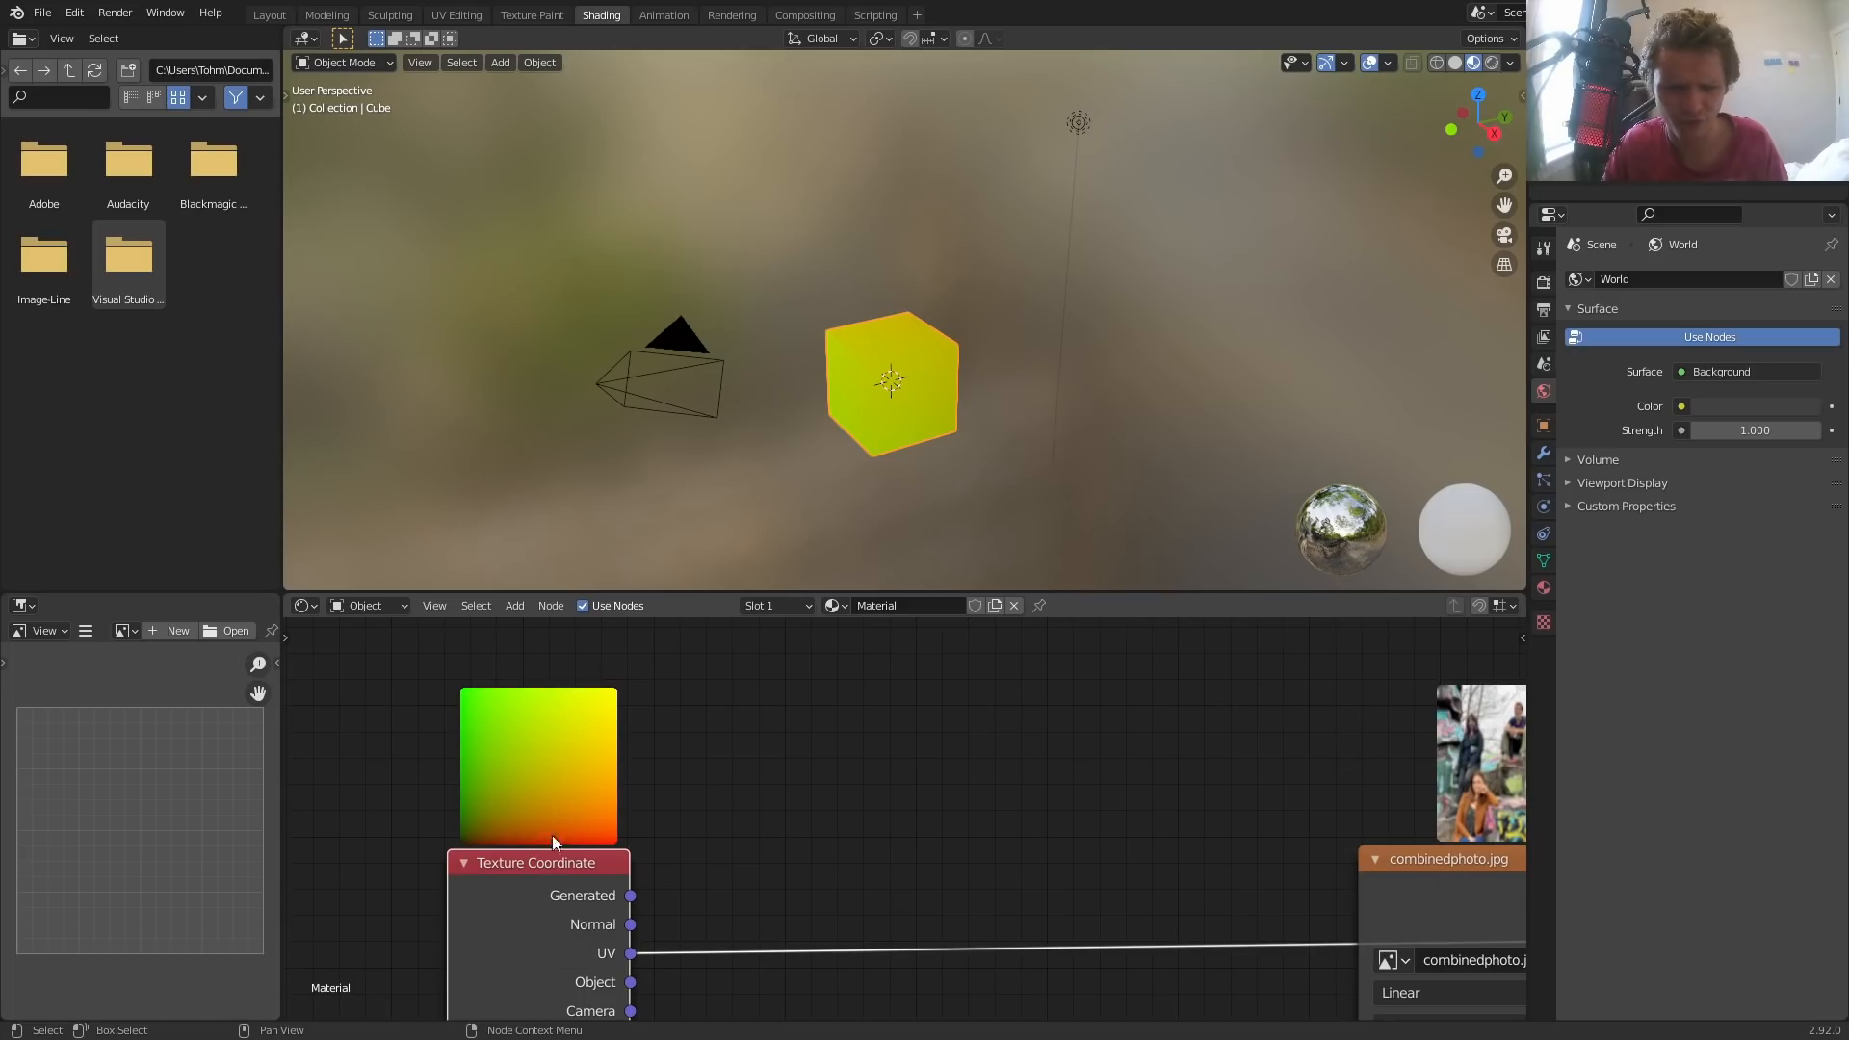
mouse_move(480, 714)
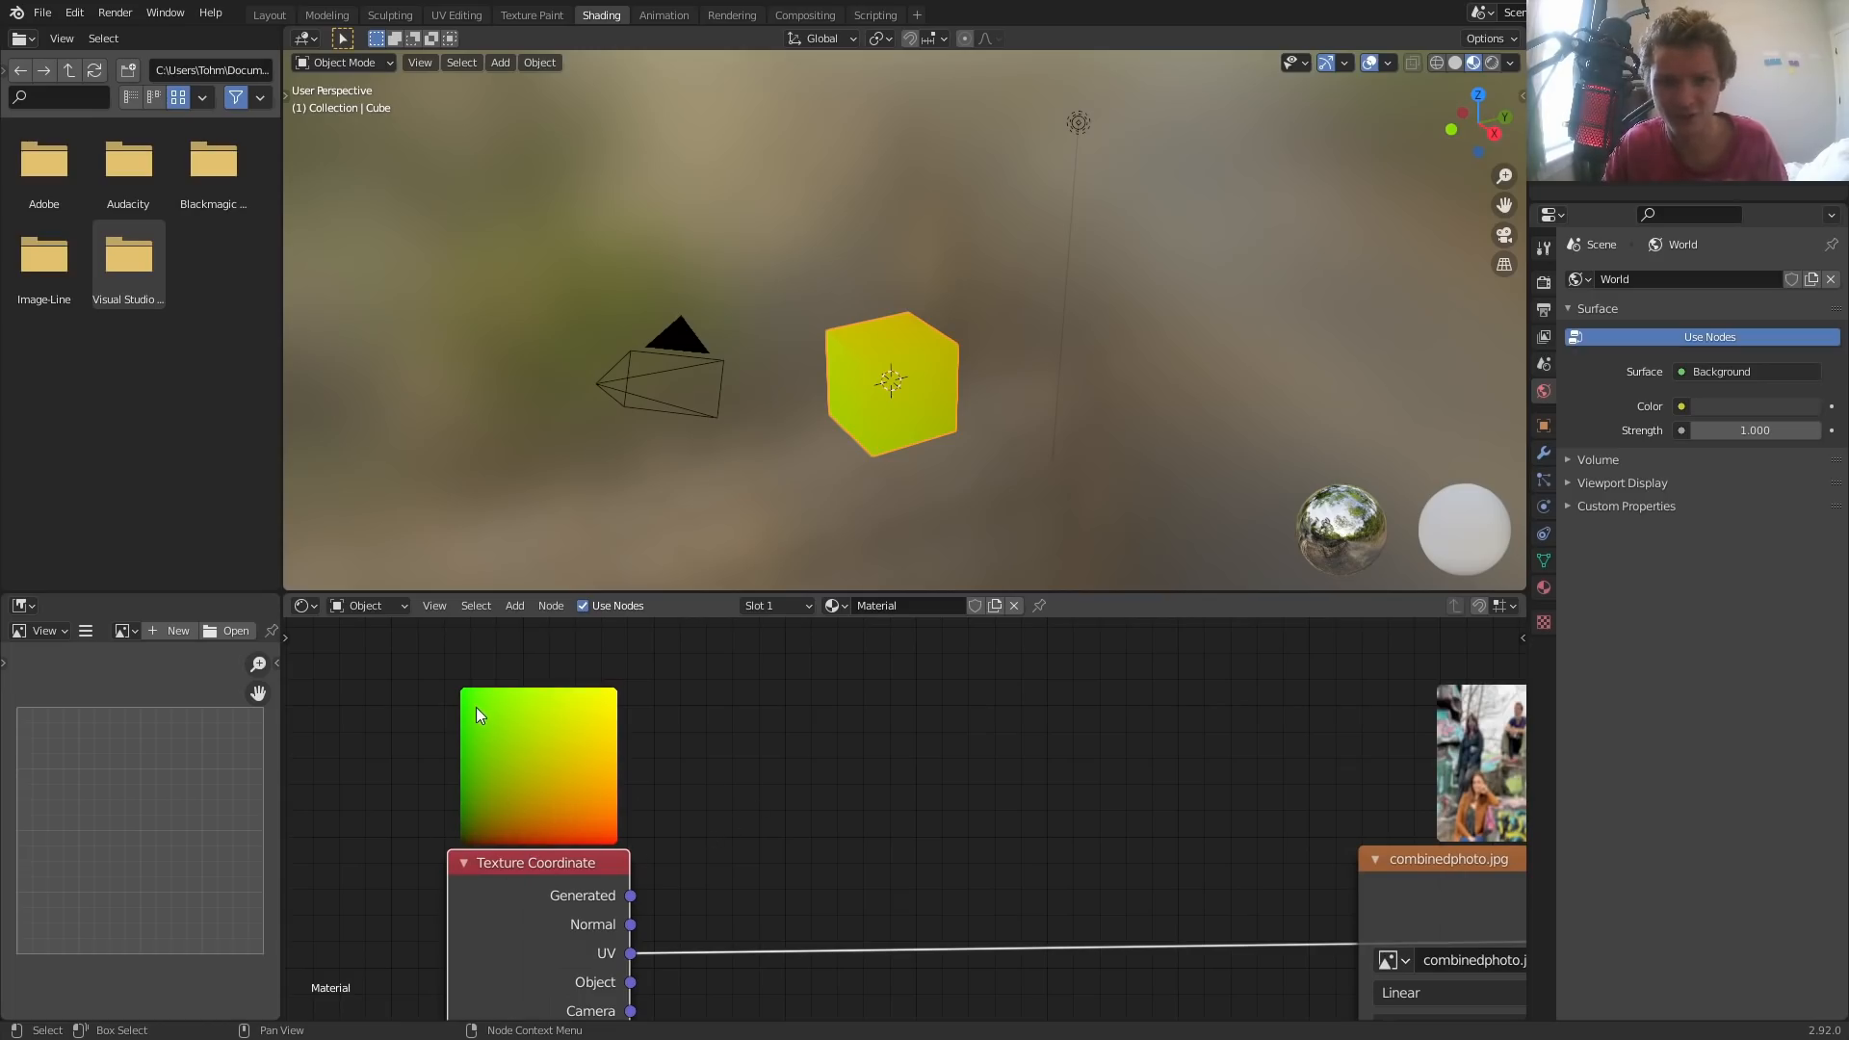